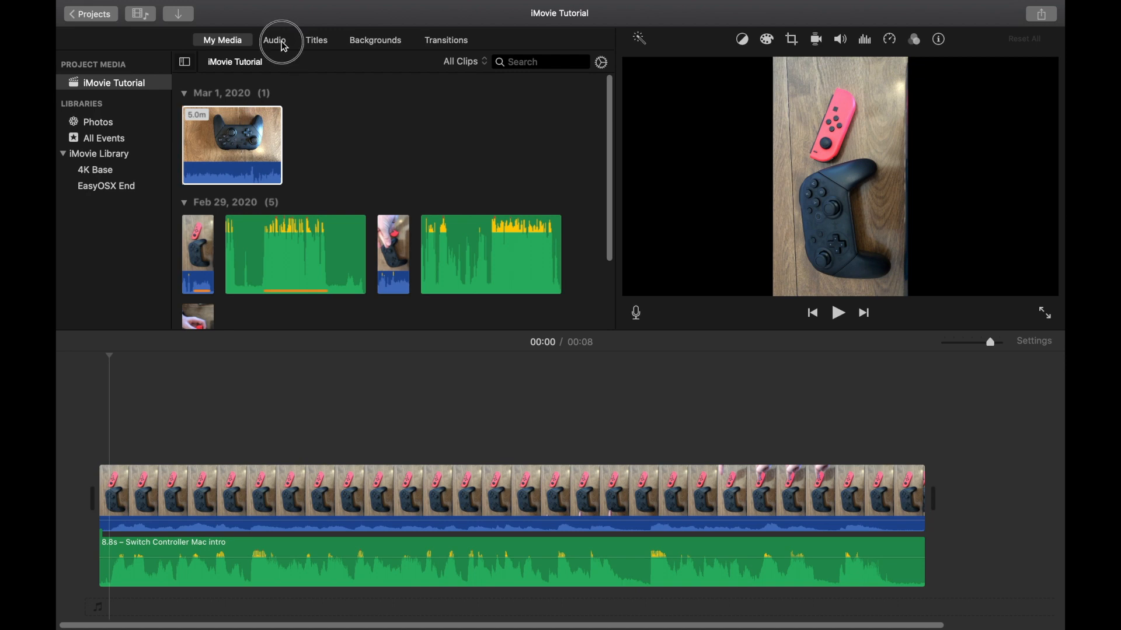
Open the Audio library's Music section and scroll through the song list
left_click(274, 39)
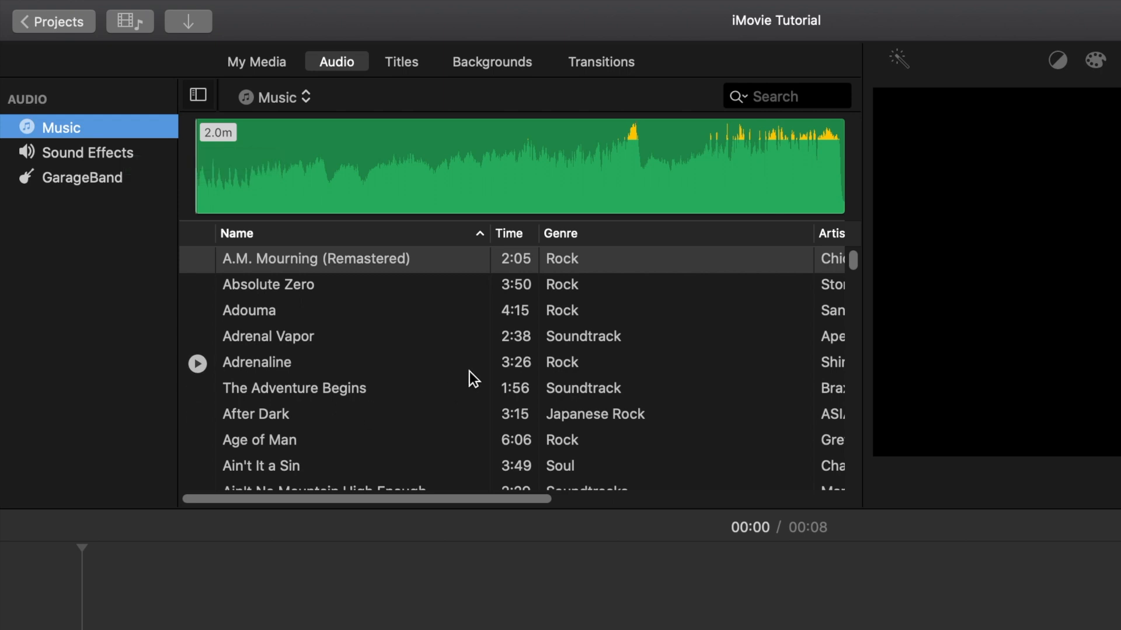
scroll("down", 3)
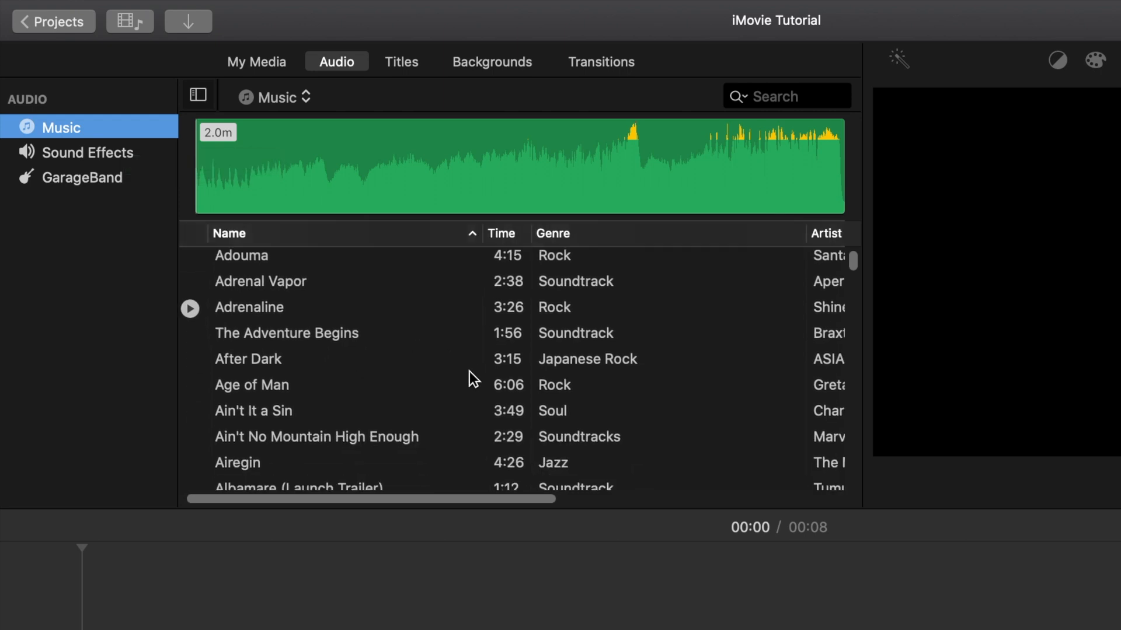
scroll("down", 3)
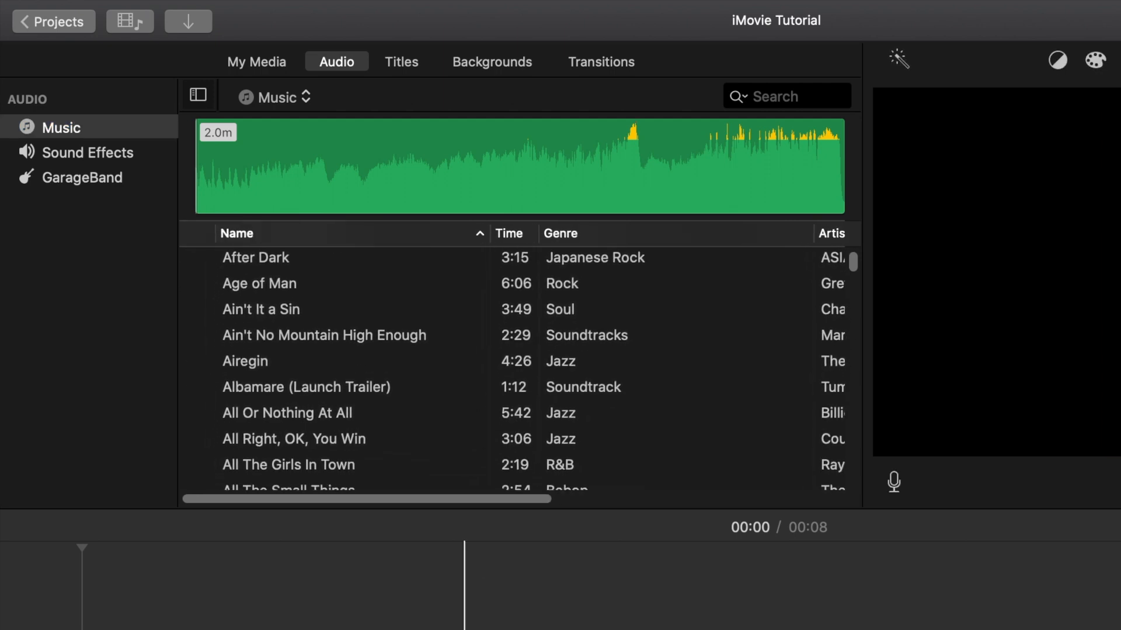
mouse_move(433, 386)
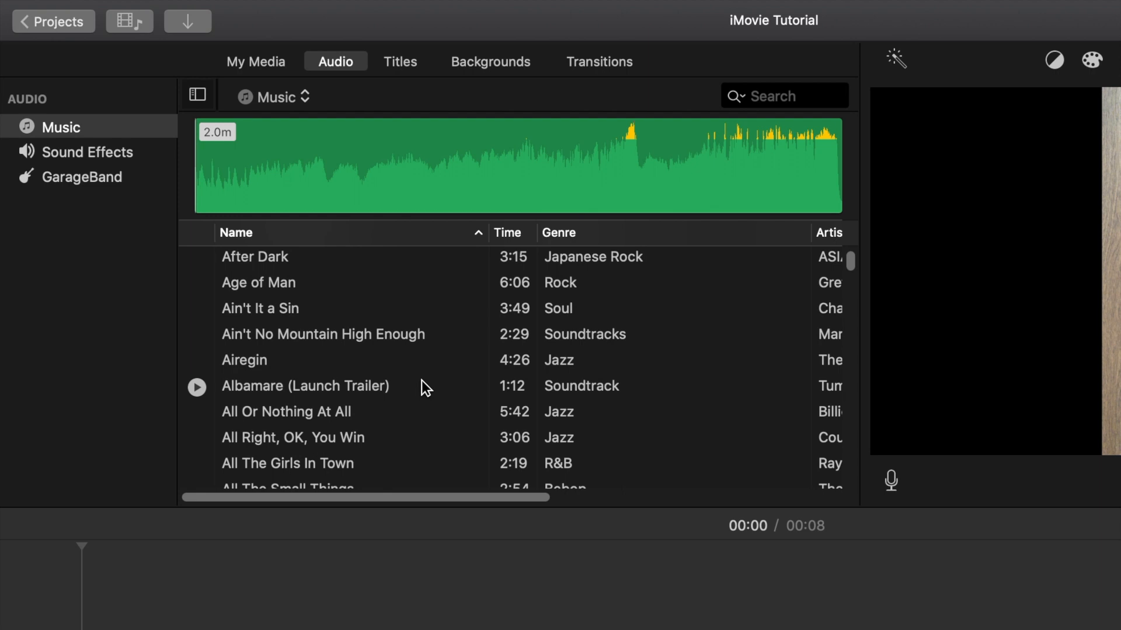
Open Sound Effects and stop the Roadtrip Medium preview
left_click(89, 152)
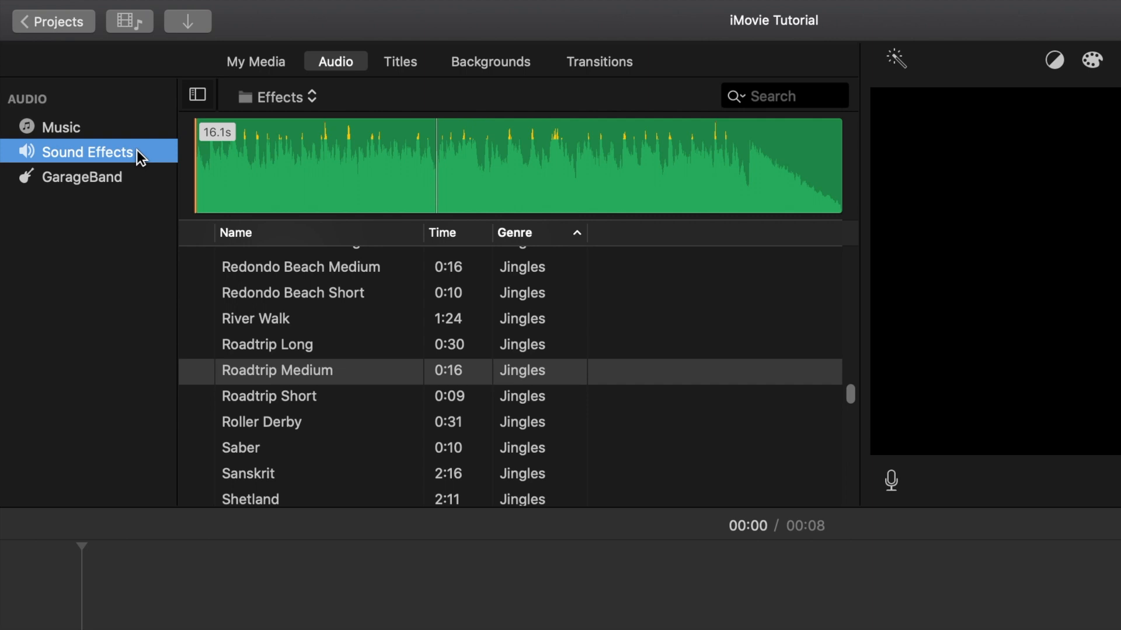
mouse_move(314, 370)
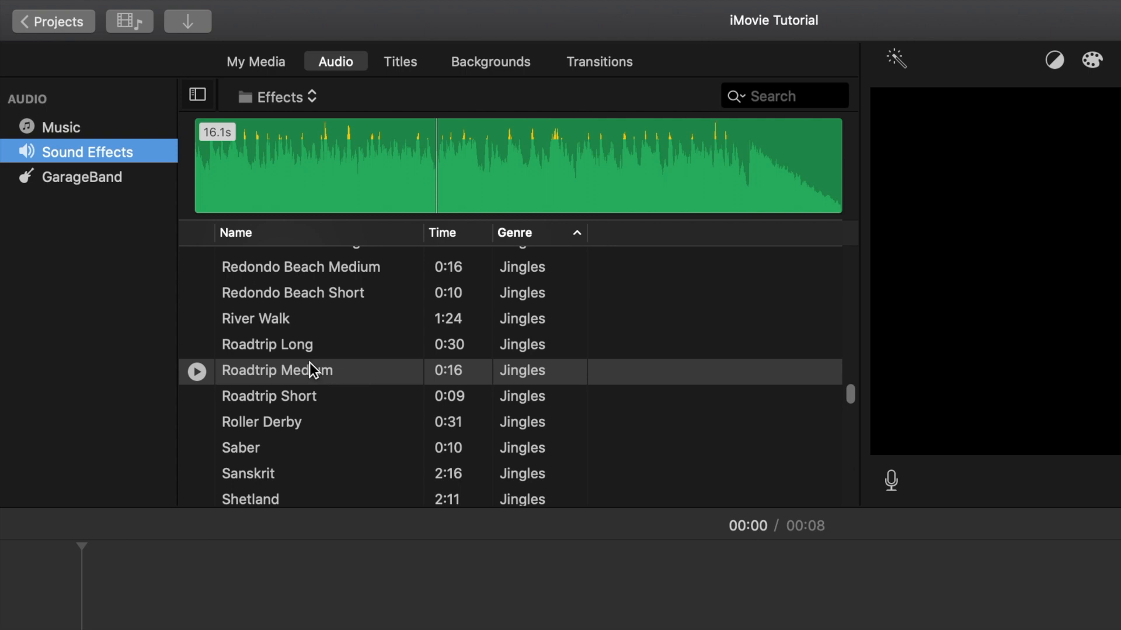
mouse_move(341, 410)
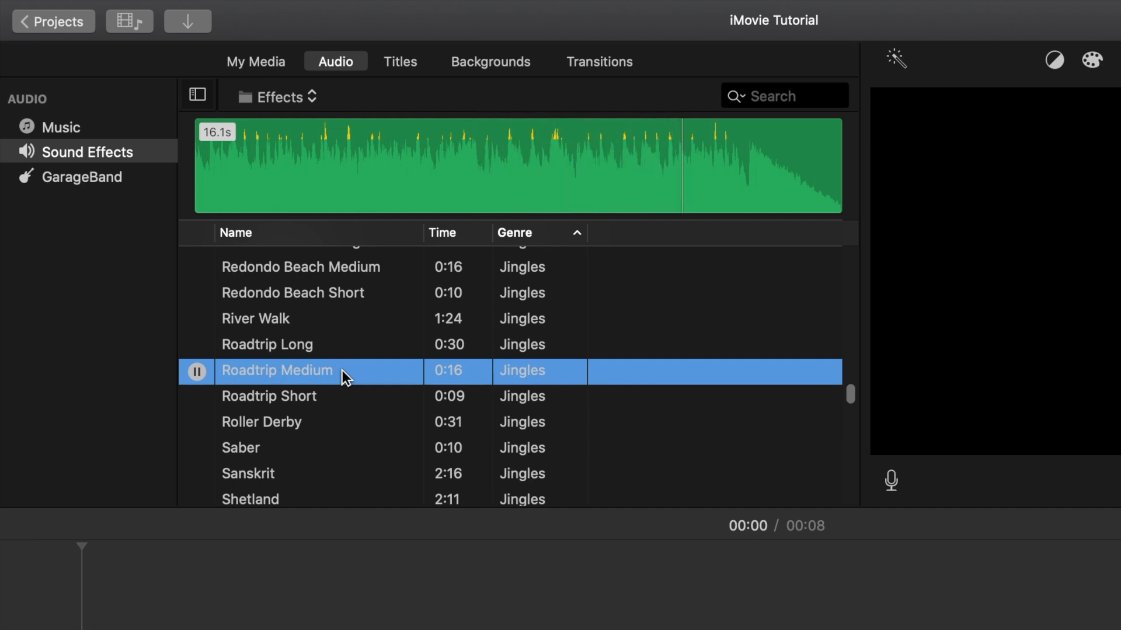
left_click(196, 372)
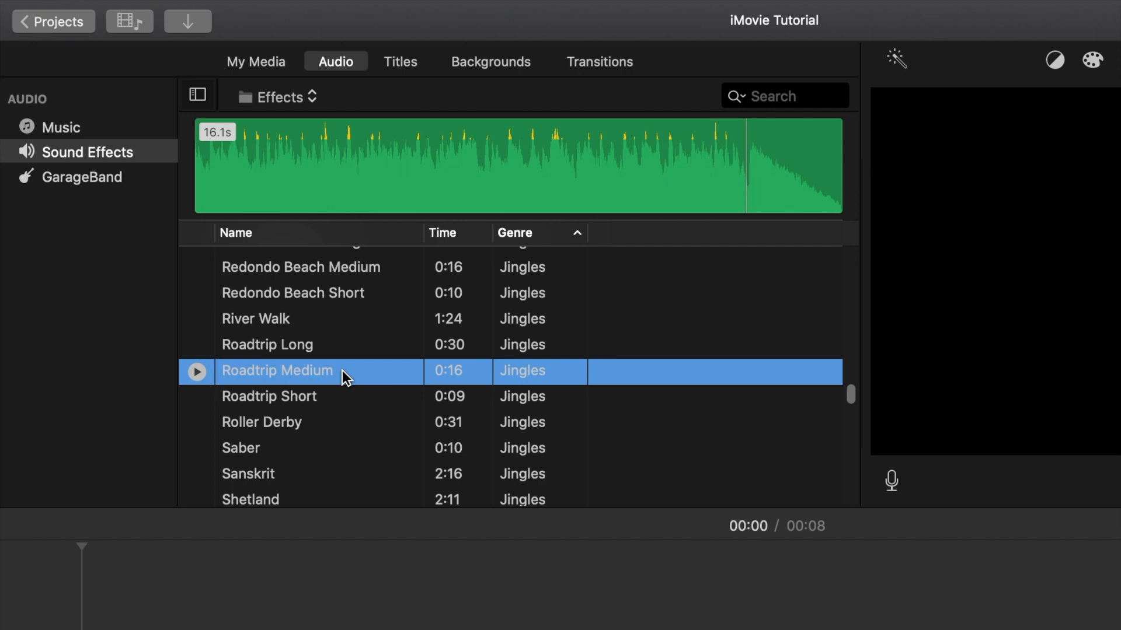
scroll("down", 3)
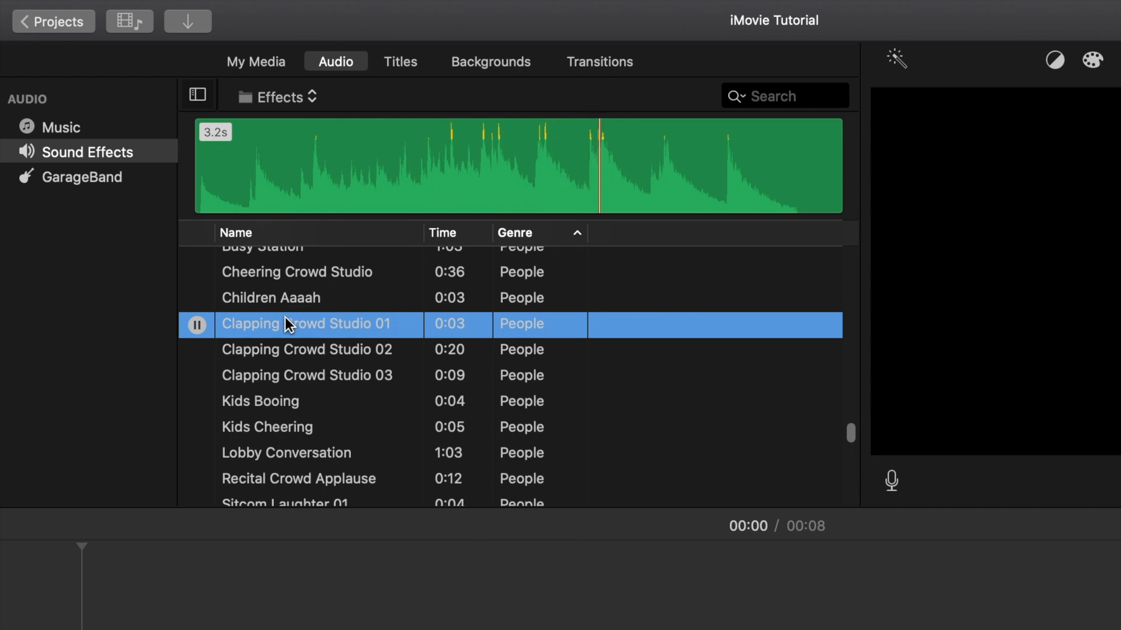
Preview Clapping Crowd Studio 01, then play and pause the Yearbook Short jingle
left_click(197, 325)
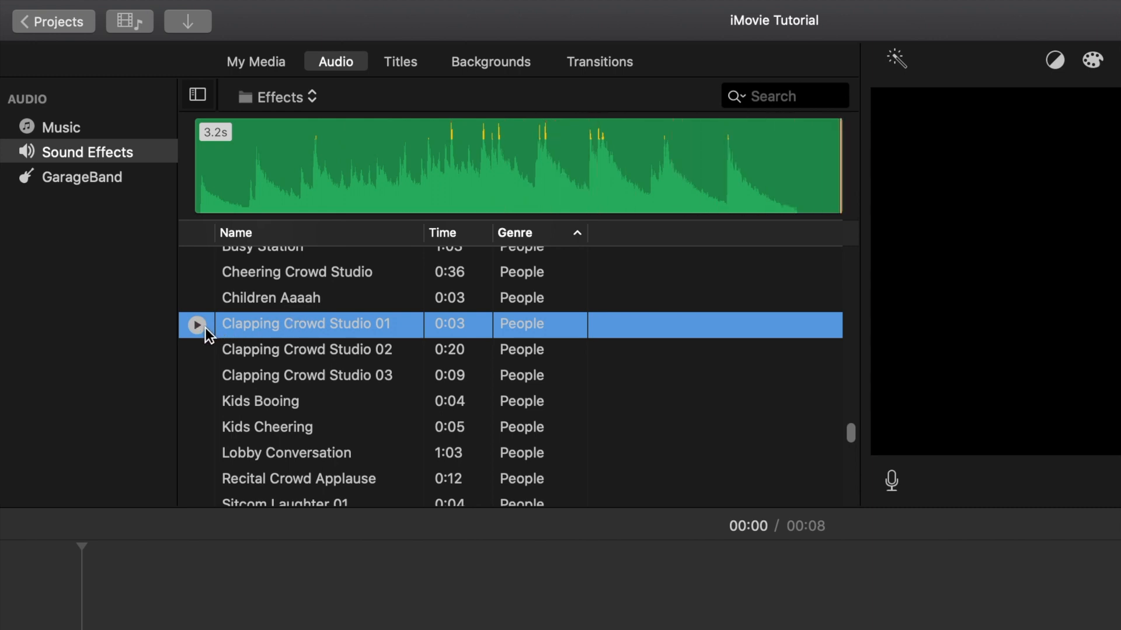
scroll("down", 3)
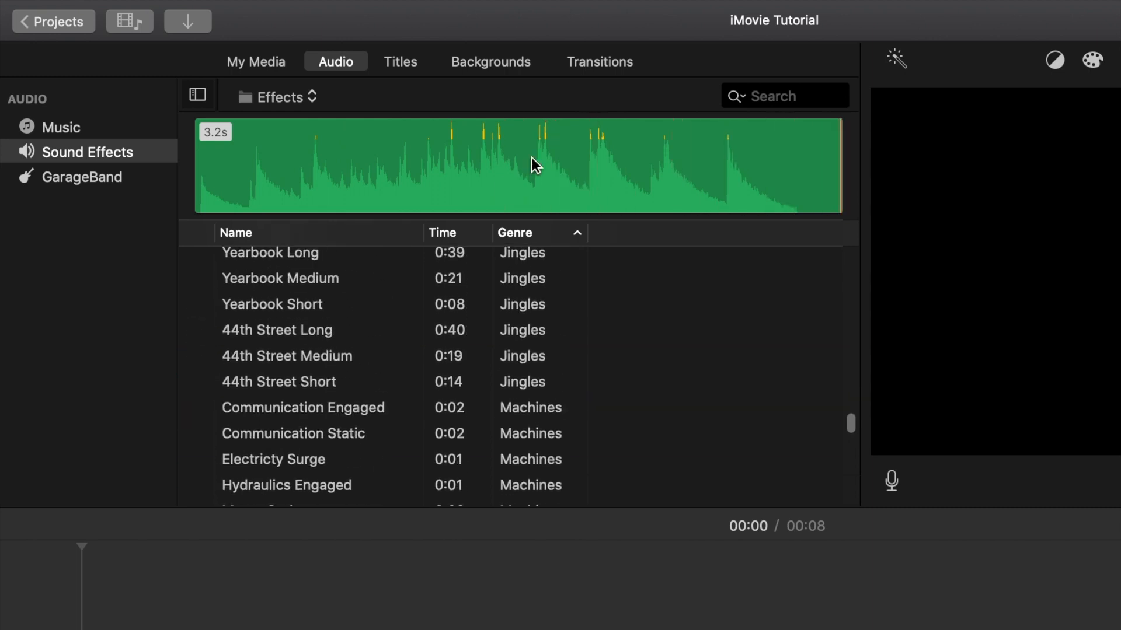
left_click(271, 304)
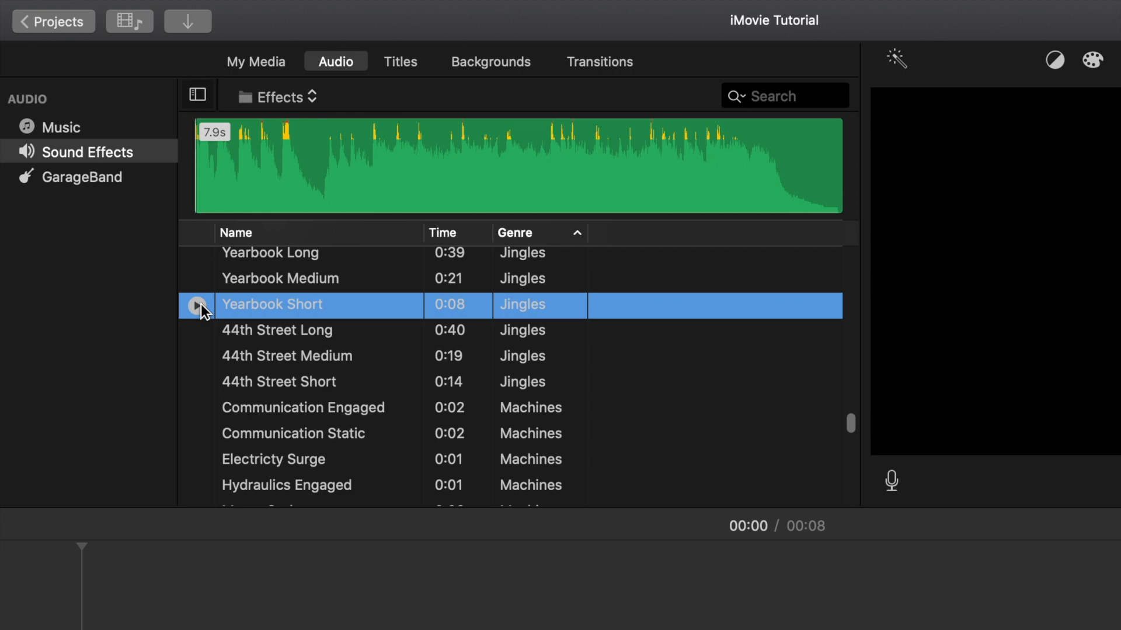
left_click(198, 305)
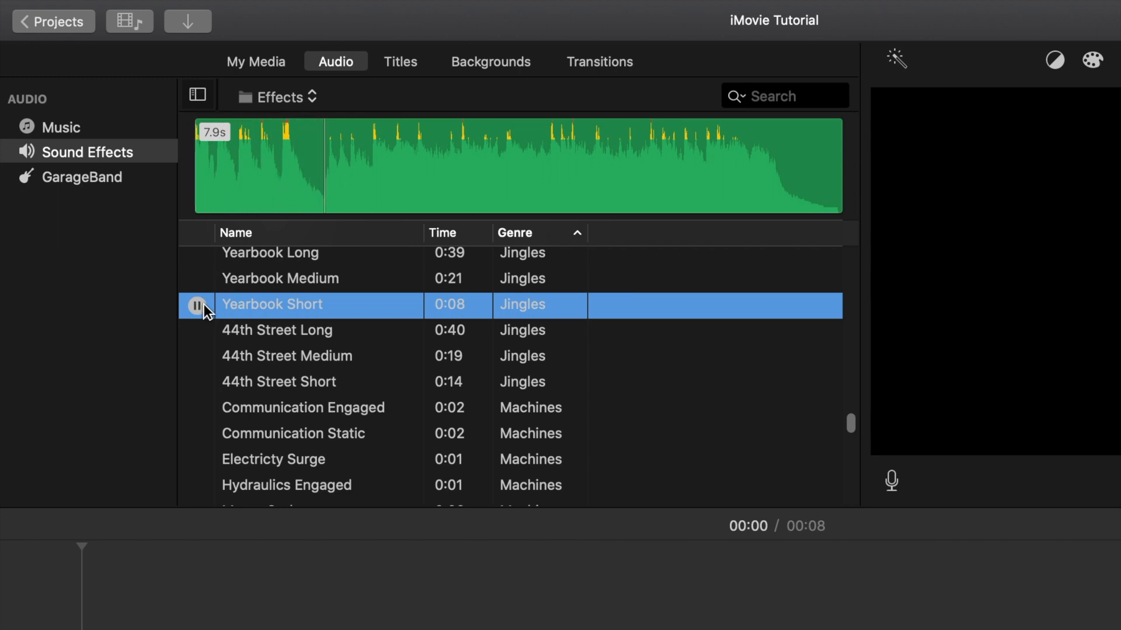
left_click(197, 305)
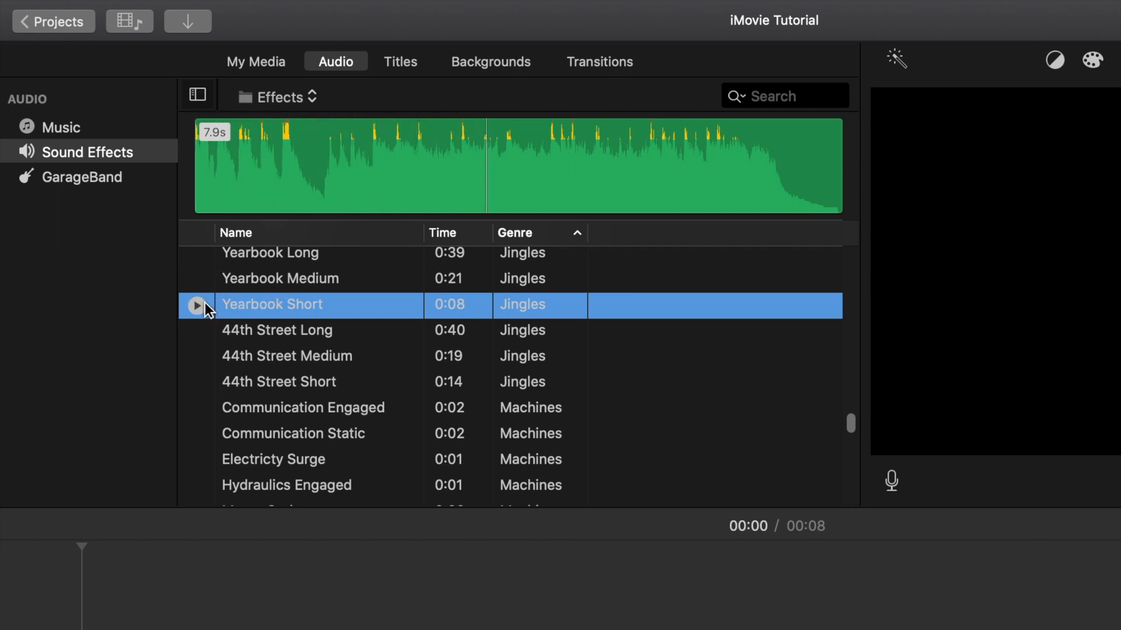
Check the empty GarageBand collection, then return to Sound Effects
left_click(83, 177)
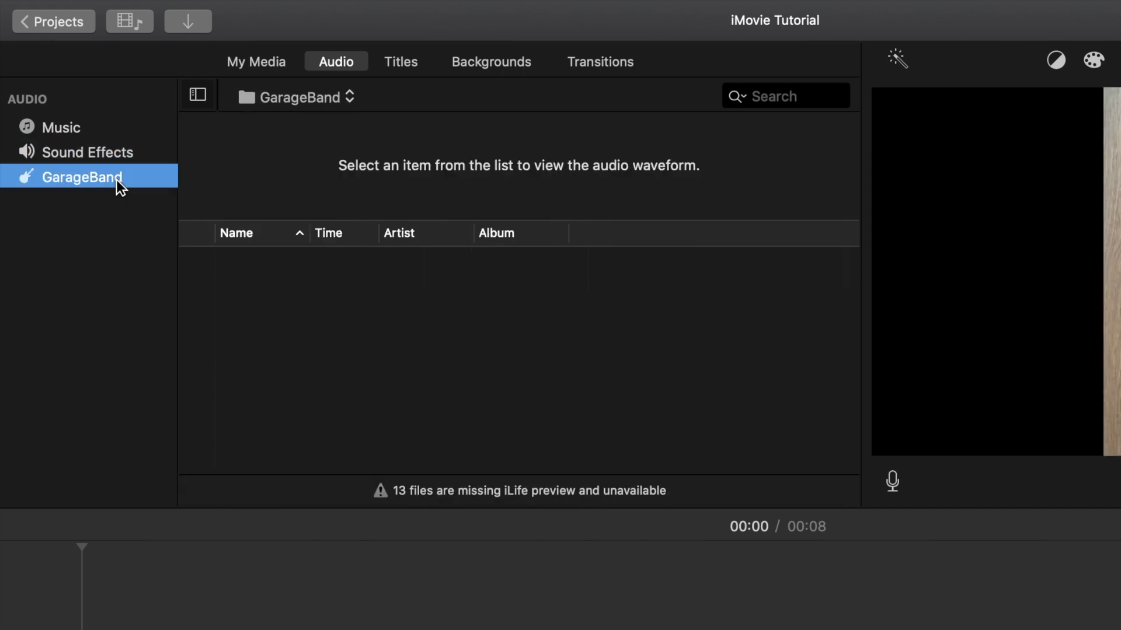
mouse_move(336, 338)
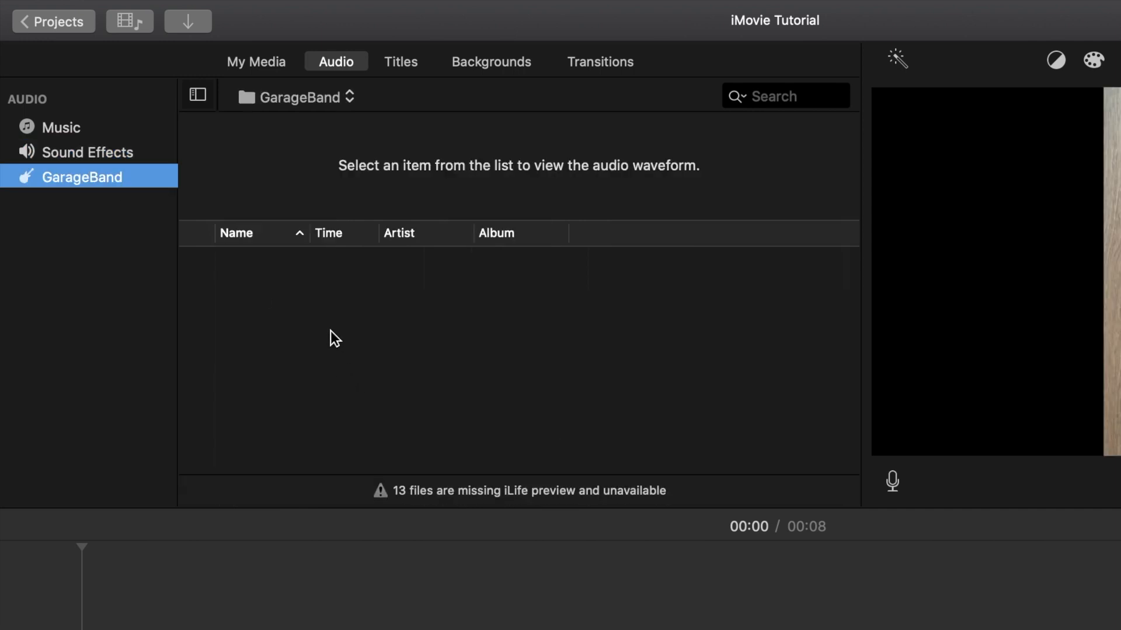
mouse_move(308, 348)
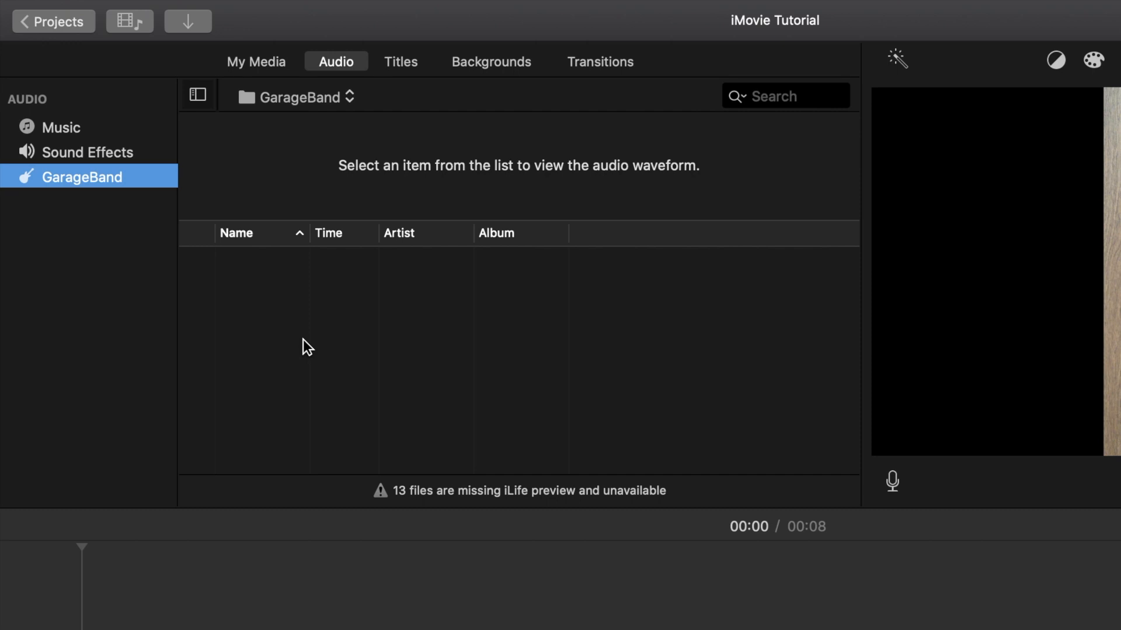
left_click(89, 153)
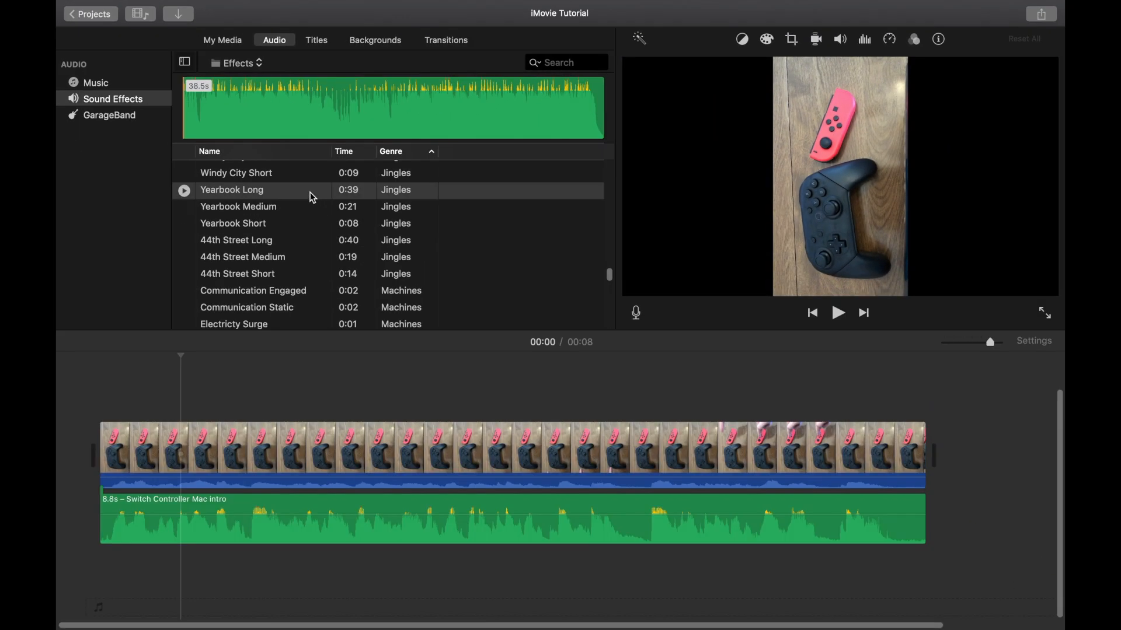
Drag Yearbook Long into the timeline as background music at the video's start
left_click_drag(232, 189, 257, 421)
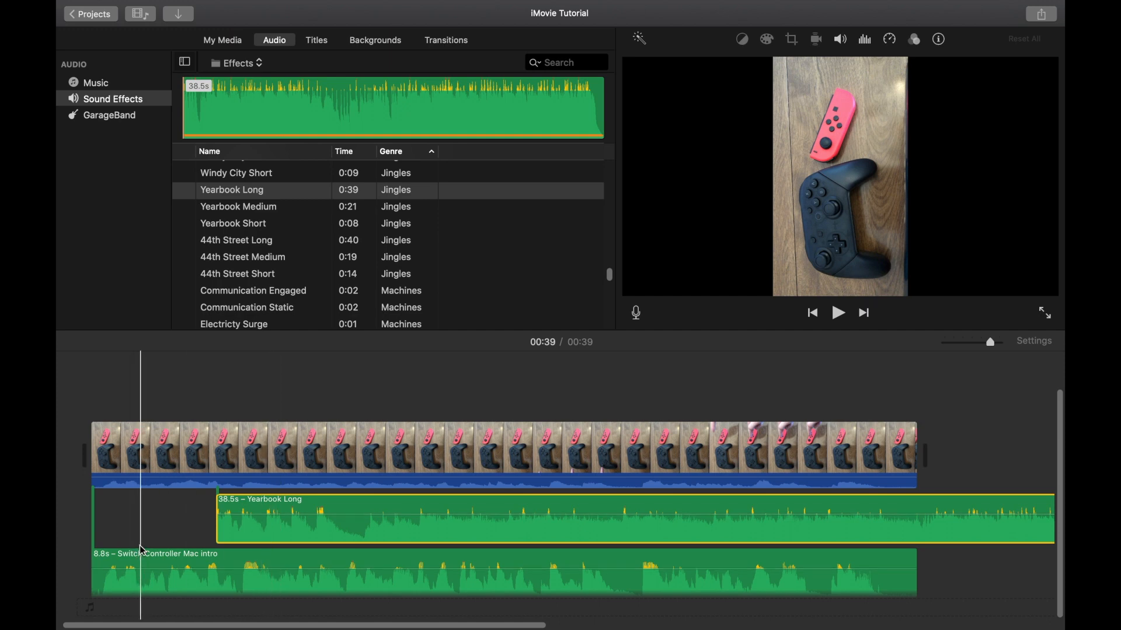
left_click(263, 532)
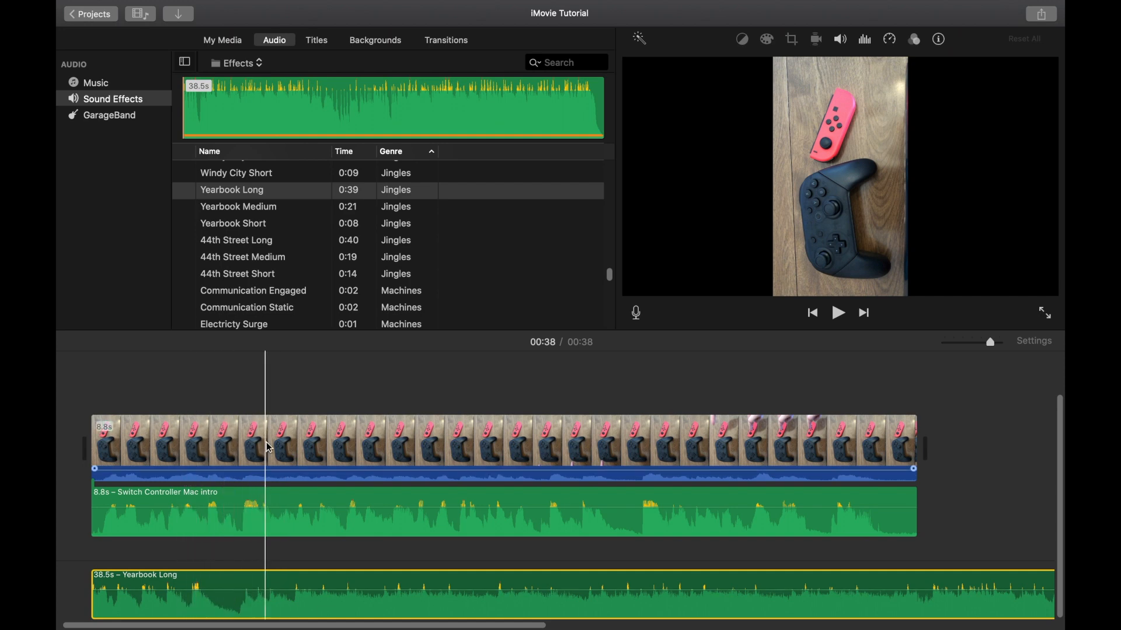
mouse_move(270, 455)
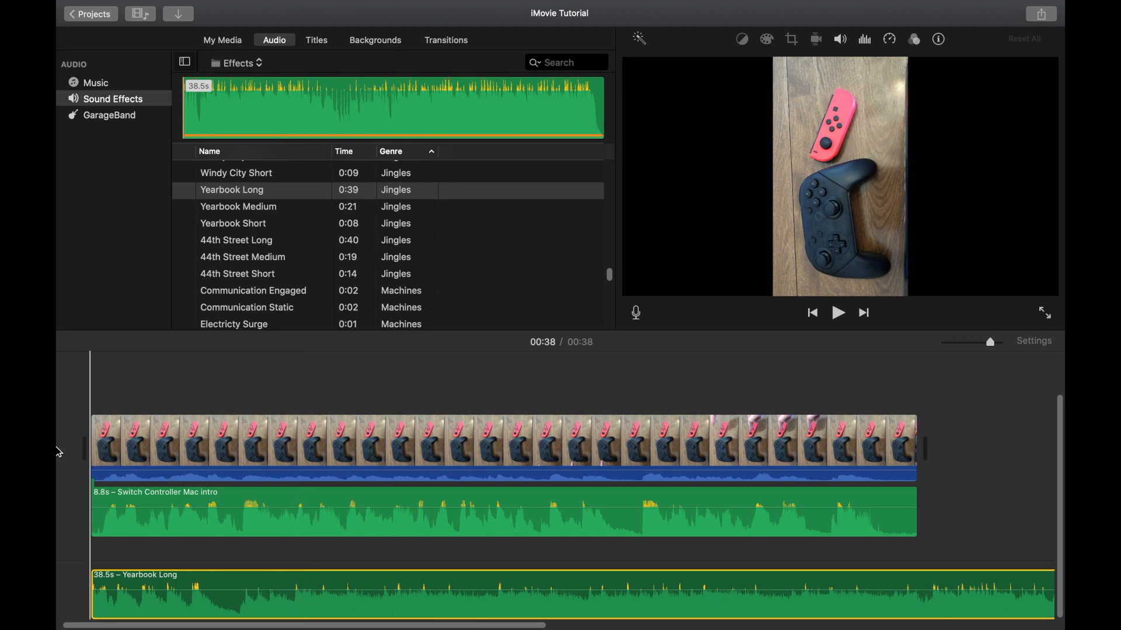
left_click(838, 313)
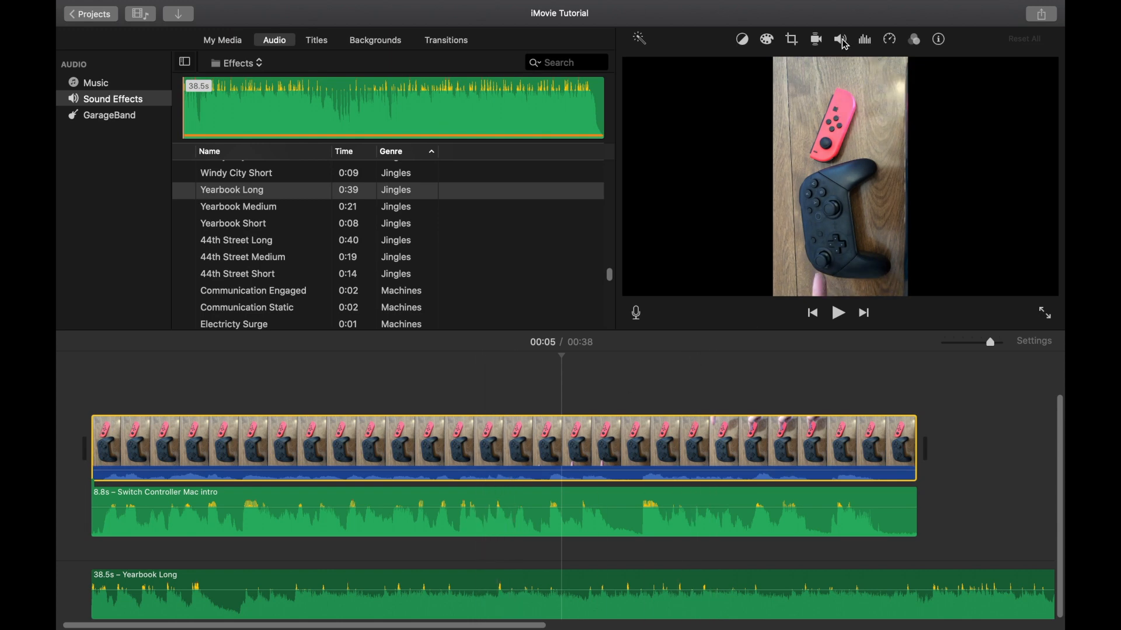
Turn on 'Lower volume of other clips' in the video clip's volume settings
left_click(840, 38)
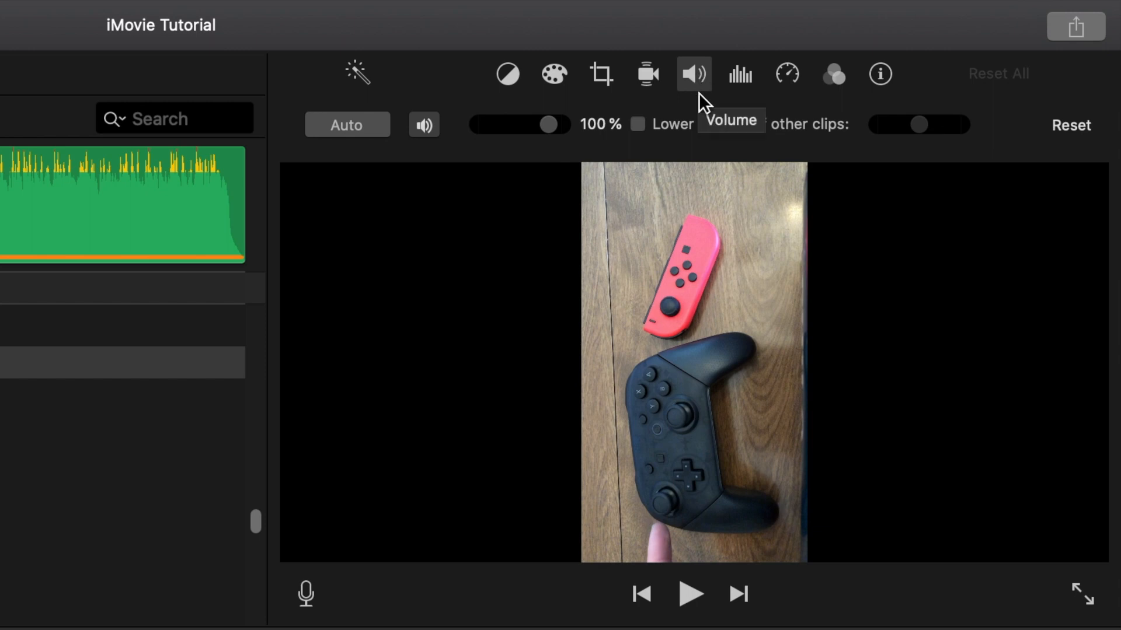
mouse_move(671, 138)
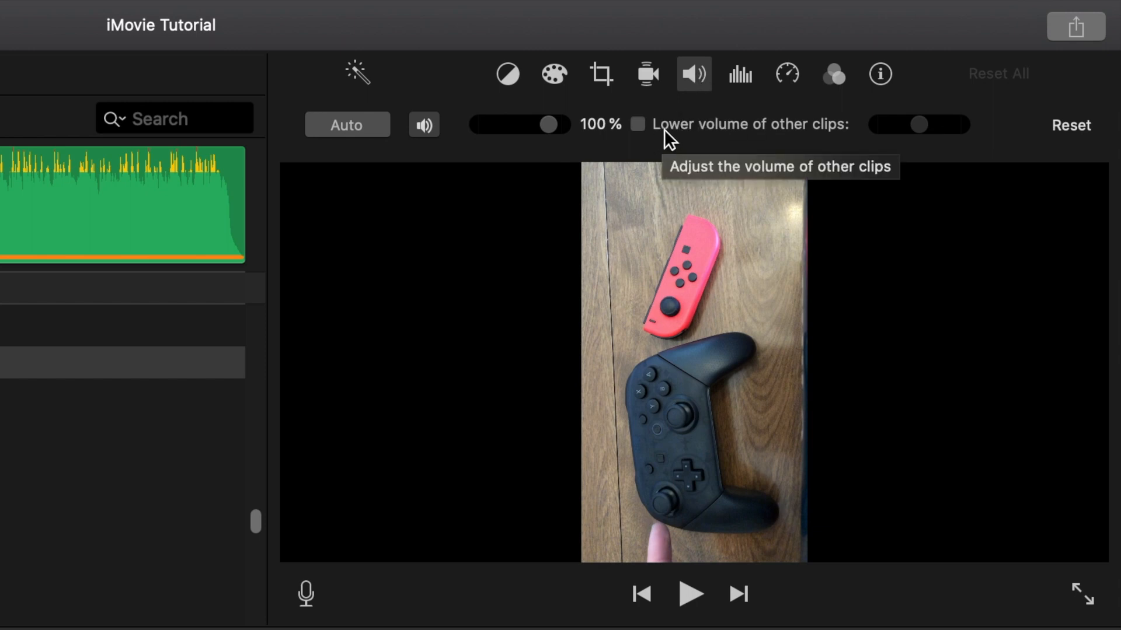
mouse_move(687, 145)
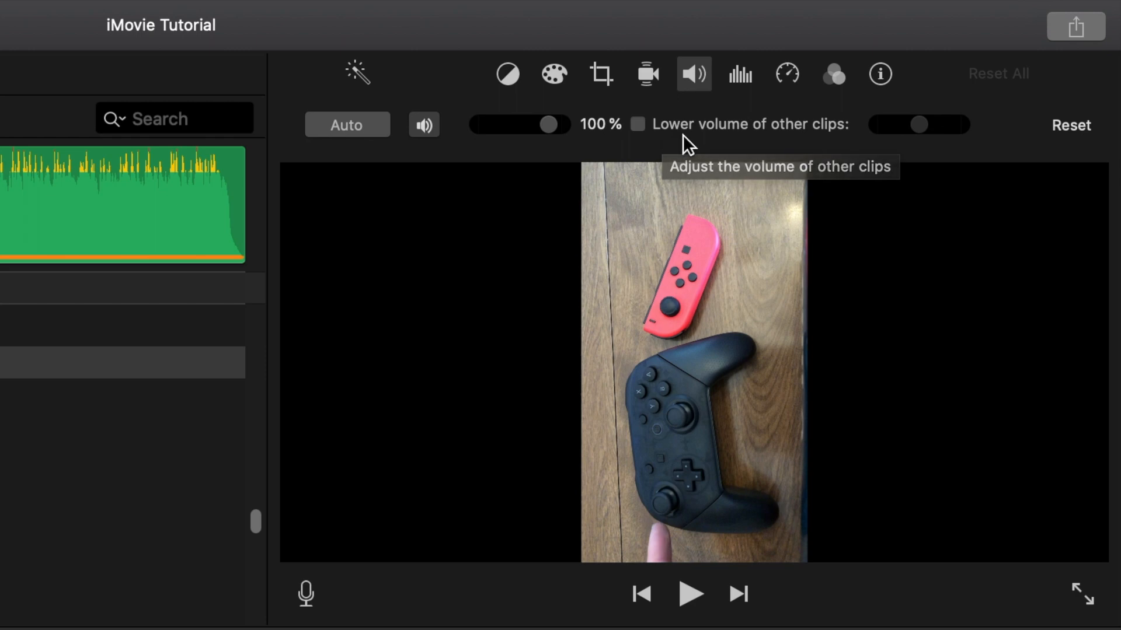
left_click(637, 124)
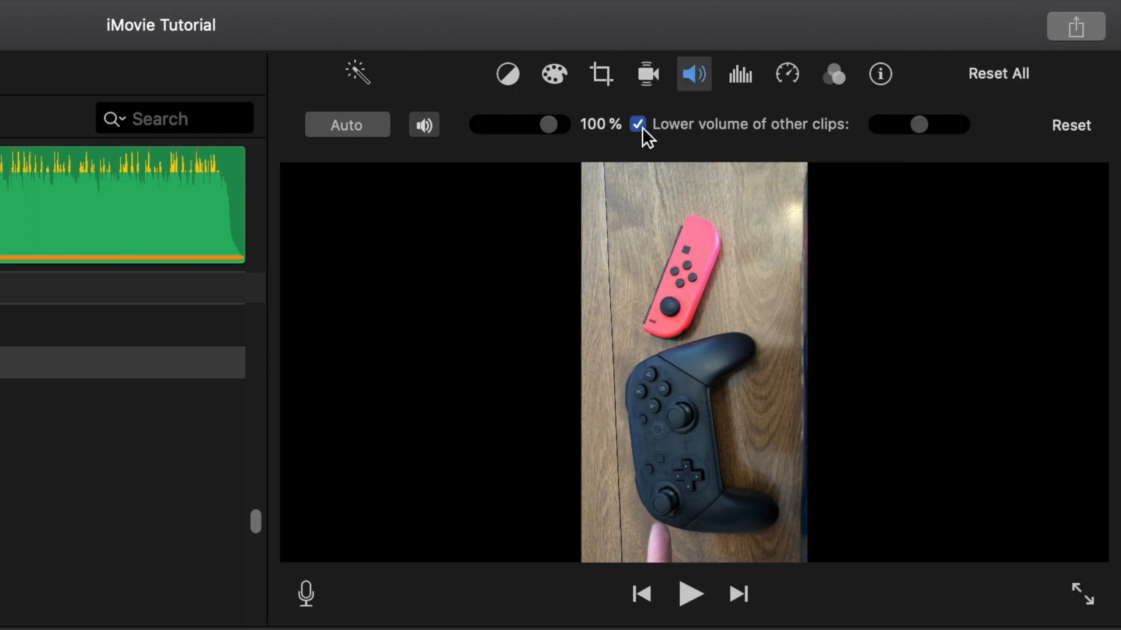
mouse_move(927, 146)
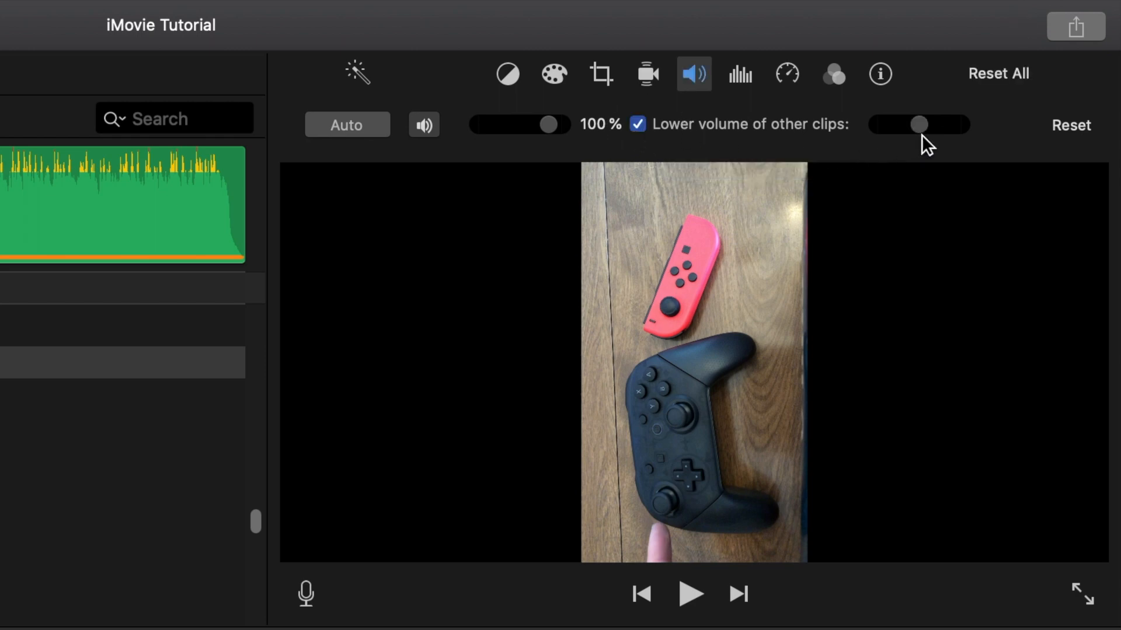
mouse_move(918, 124)
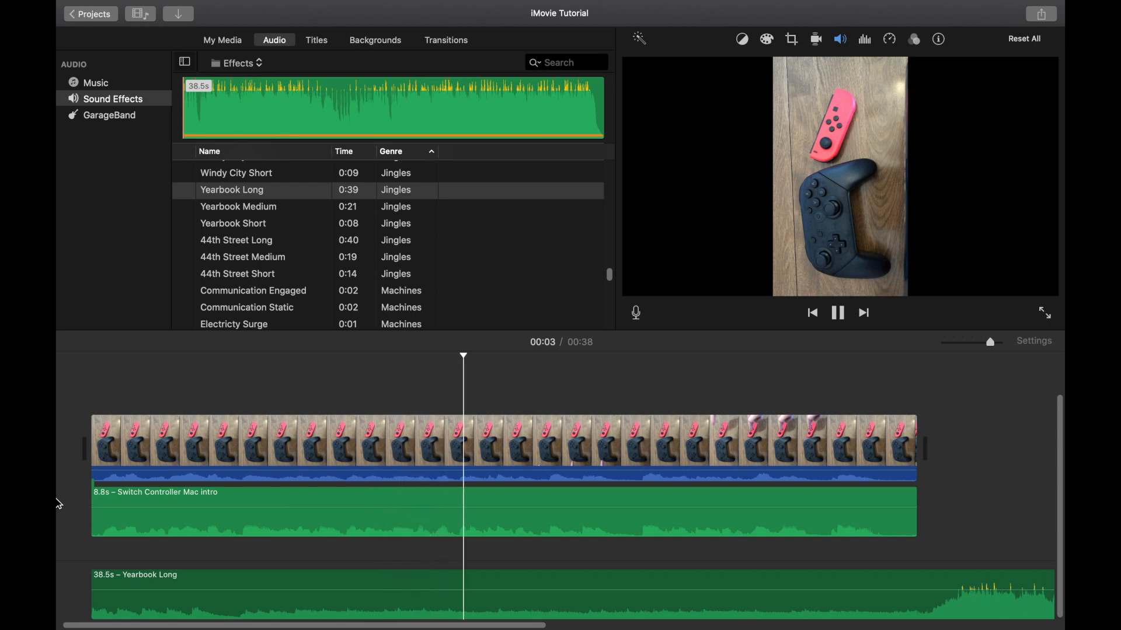
Pause playback, select Yearbook Long and reset its volume ducking
left_click(838, 313)
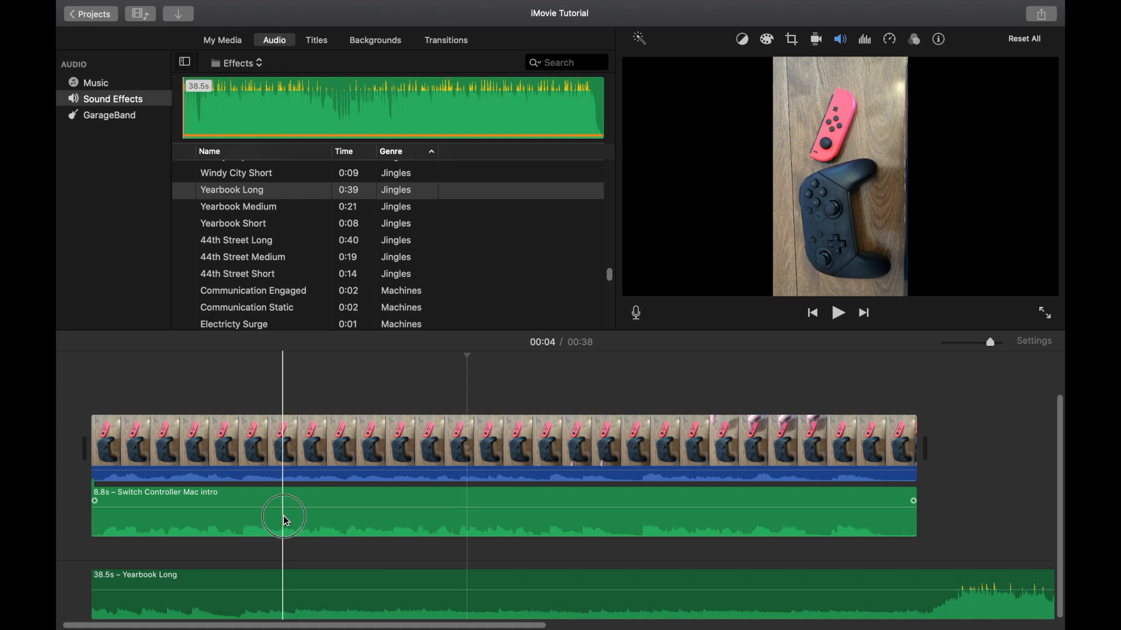
left_click(284, 515)
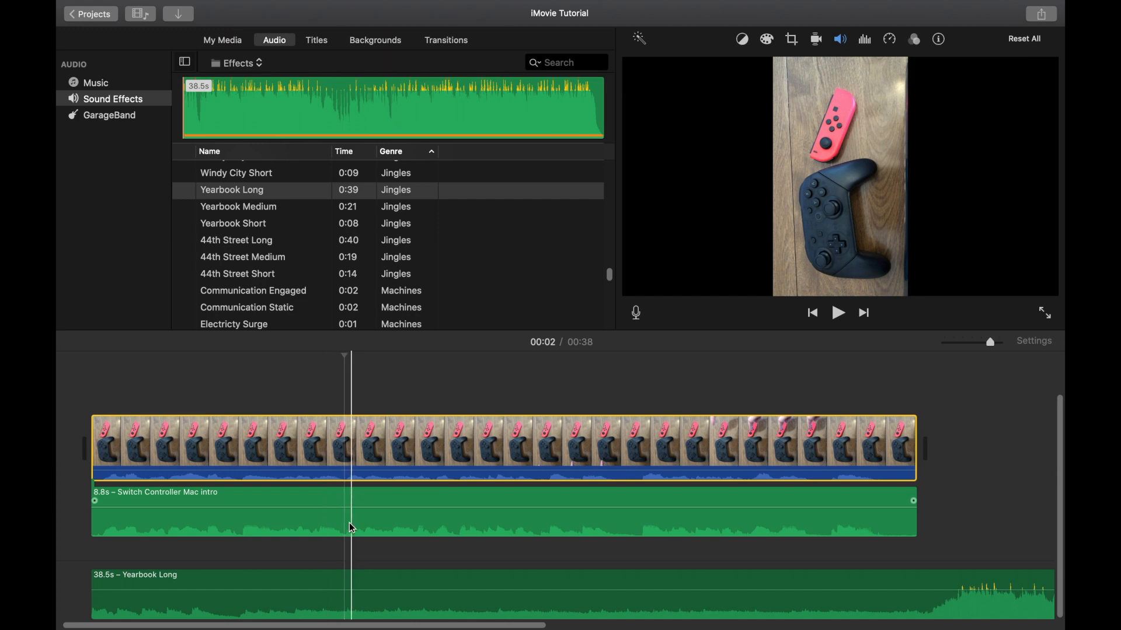
left_click(368, 443)
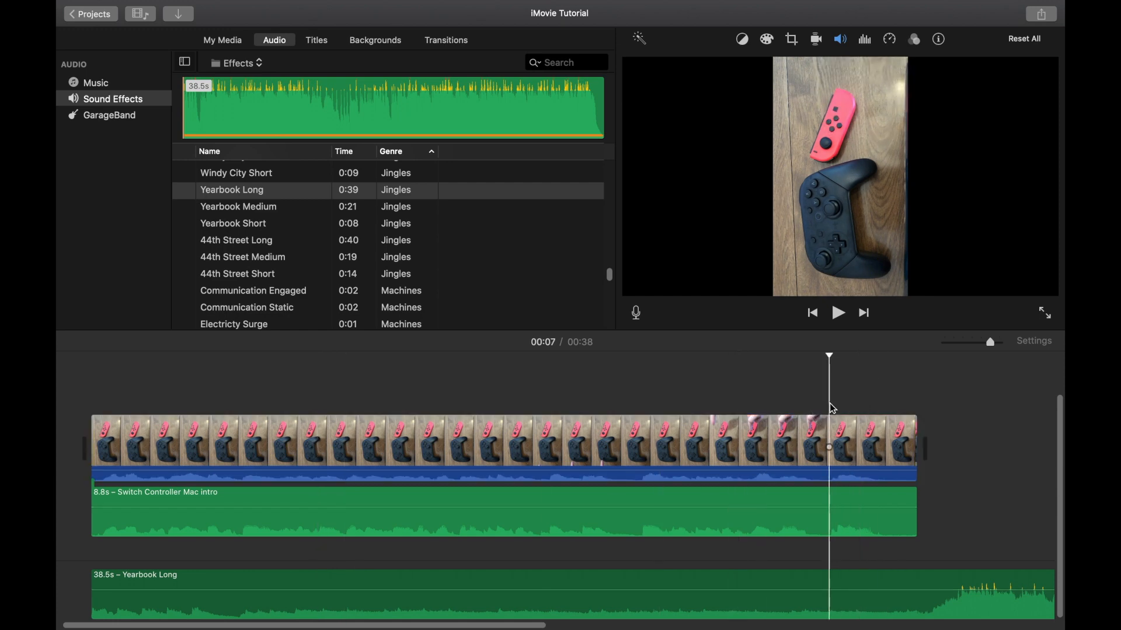
left_click(838, 312)
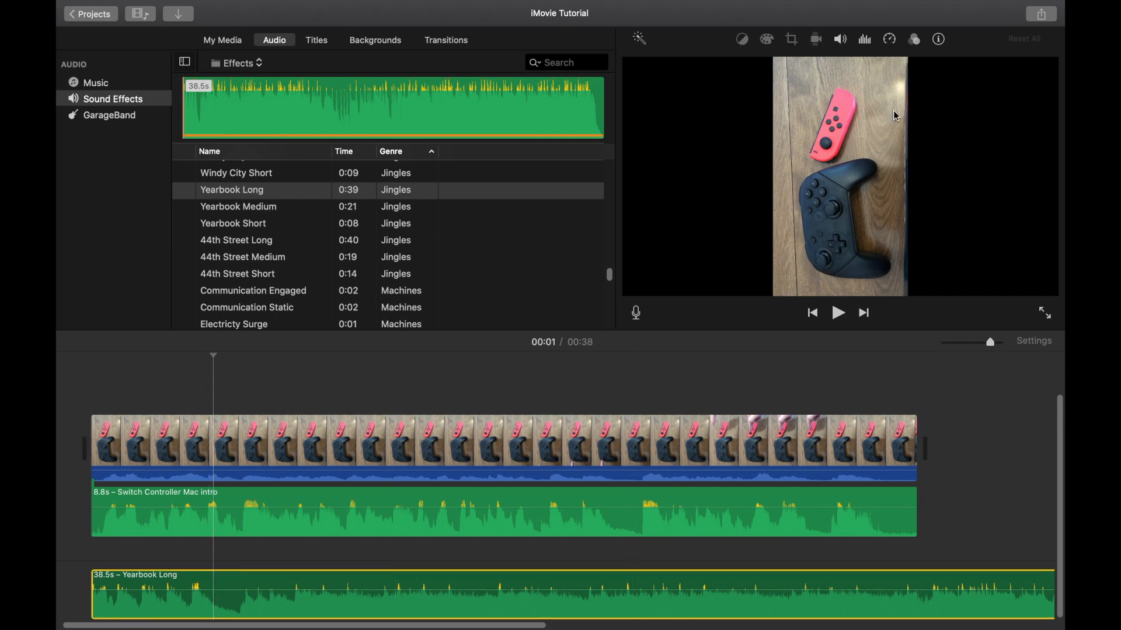
Drag Yearbook Long's volume line through 178% and 56%, settling at 89%
left_click(840, 39)
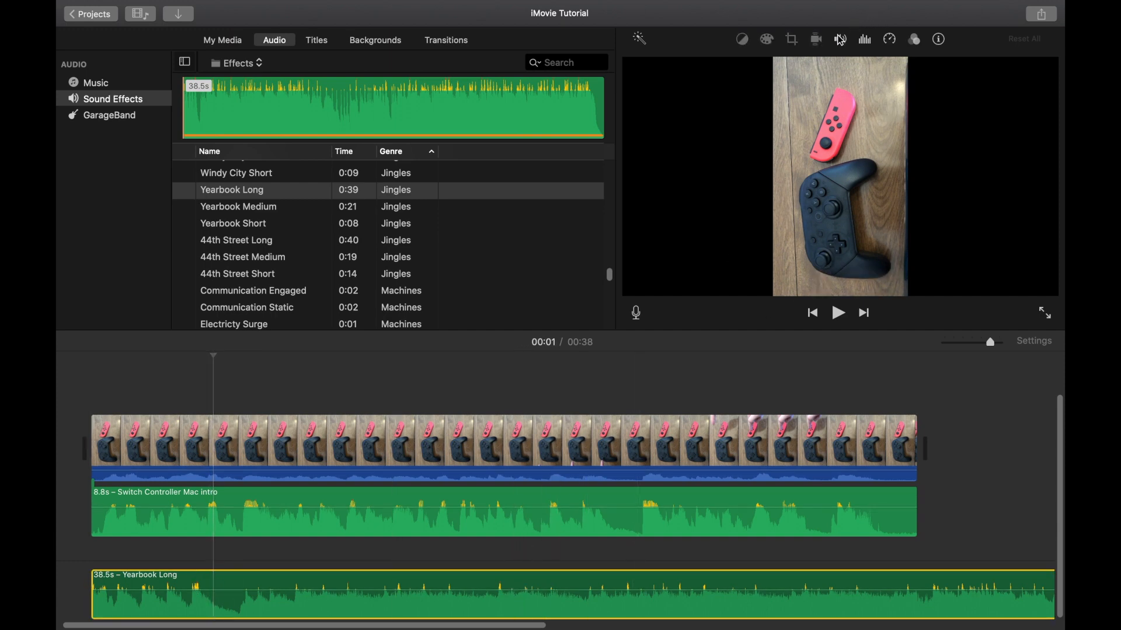
left_click(839, 38)
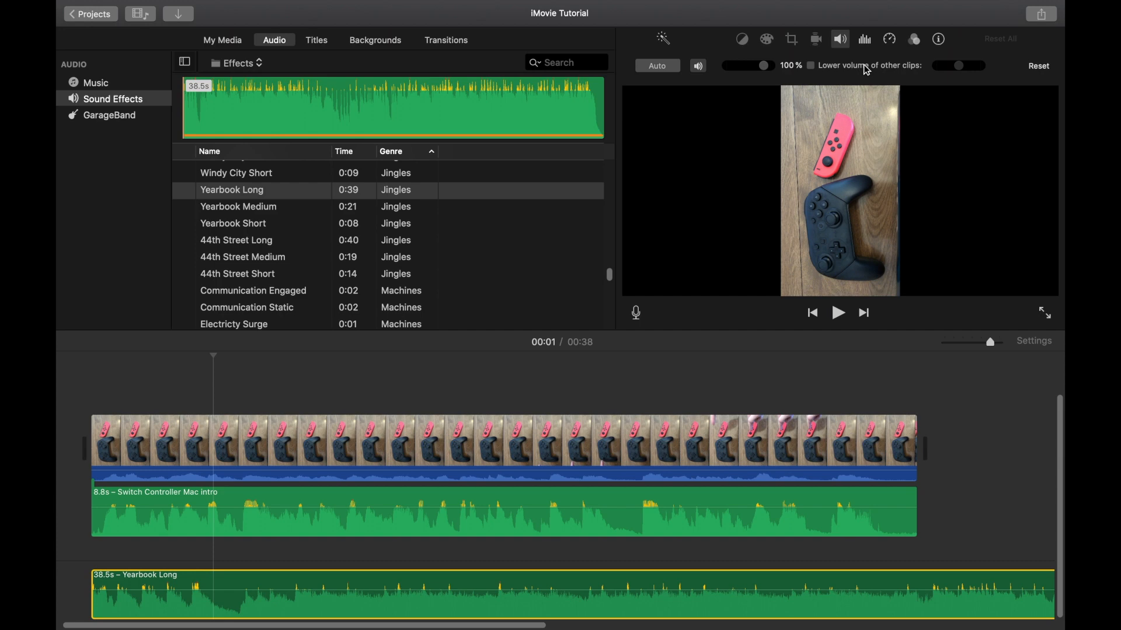
mouse_move(777, 70)
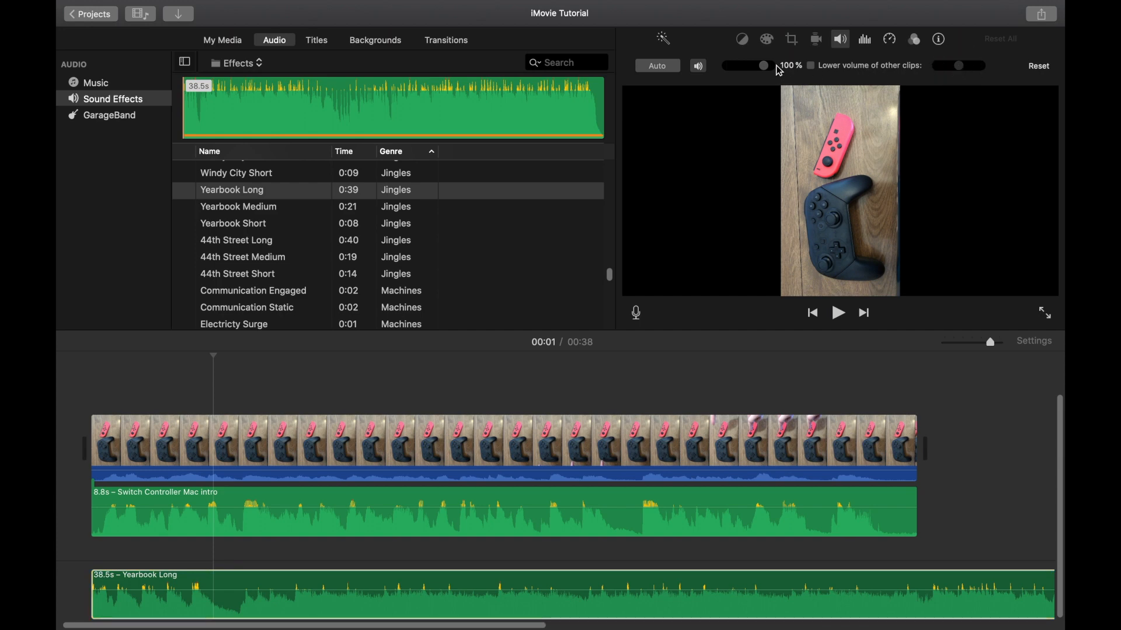
left_click_drag(763, 65, 745, 65)
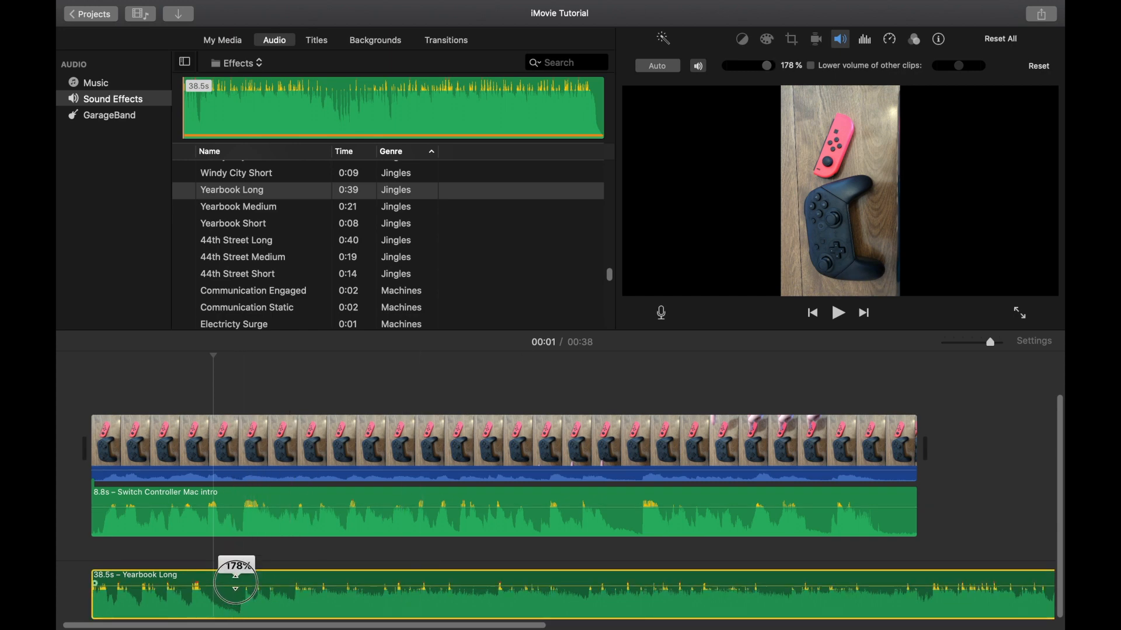
left_click_drag(235, 579, 235, 590)
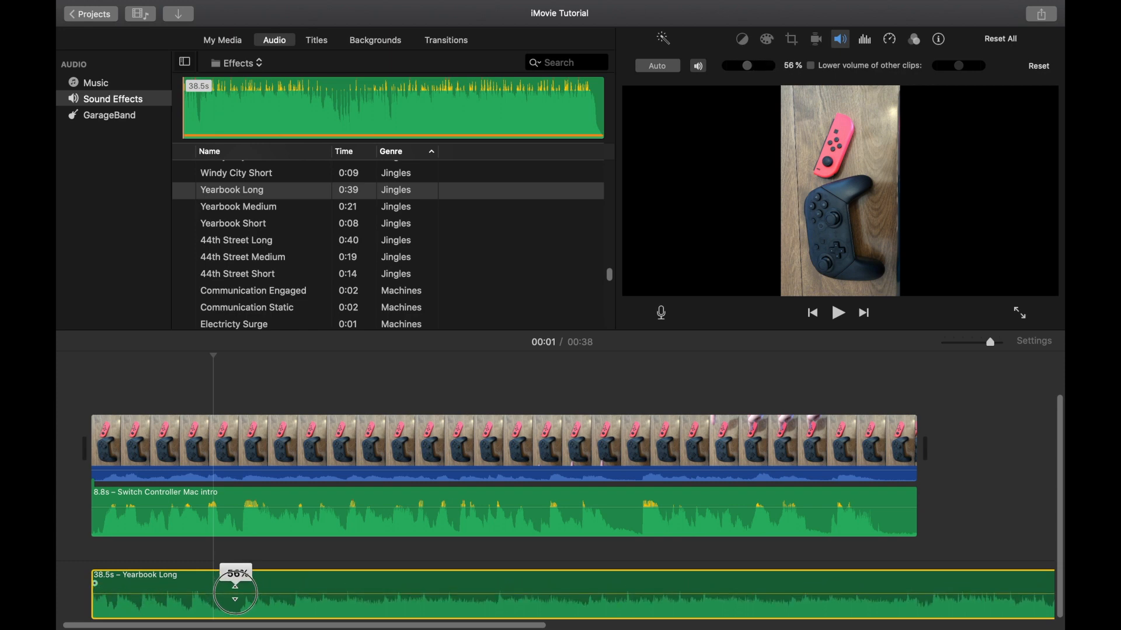
left_click_drag(235, 596, 236, 582)
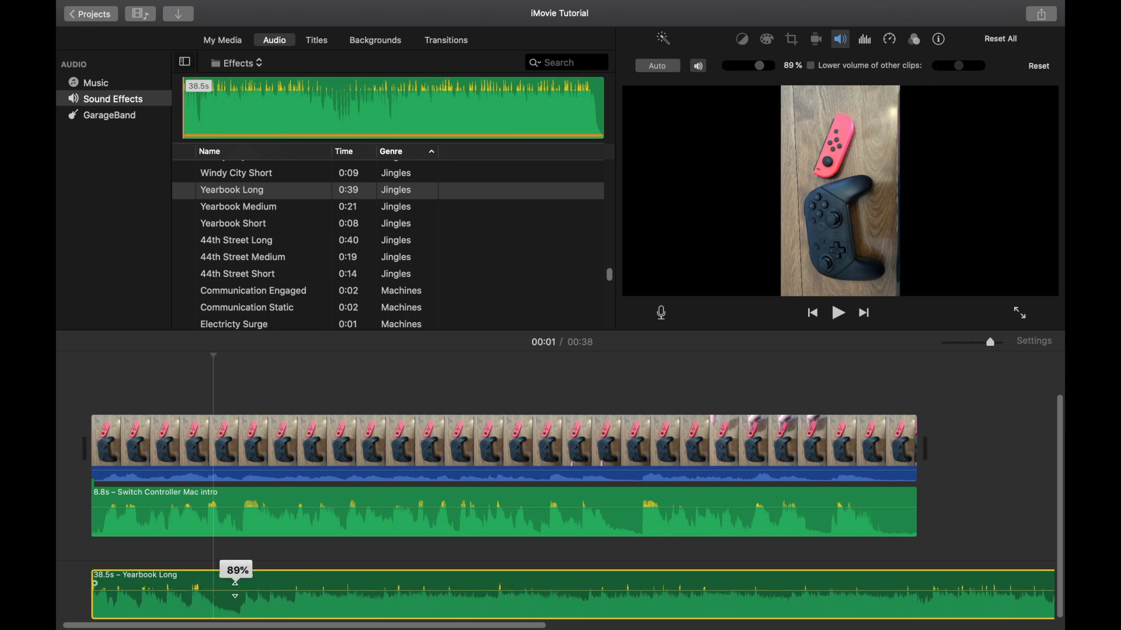
left_click(351, 593)
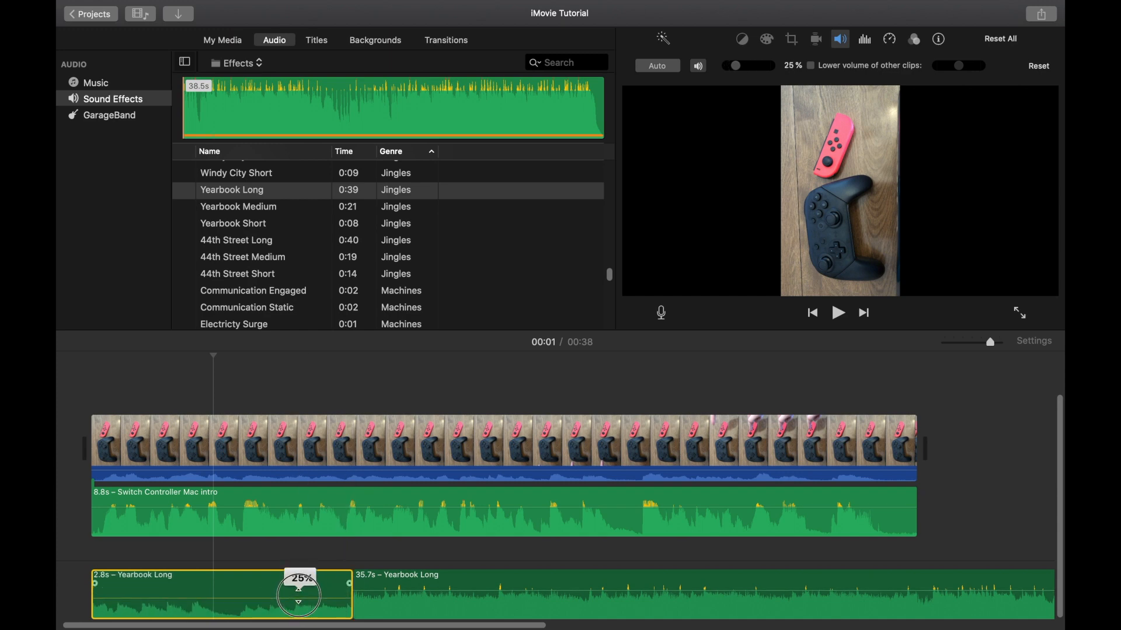
left_click_drag(299, 595, 332, 583)
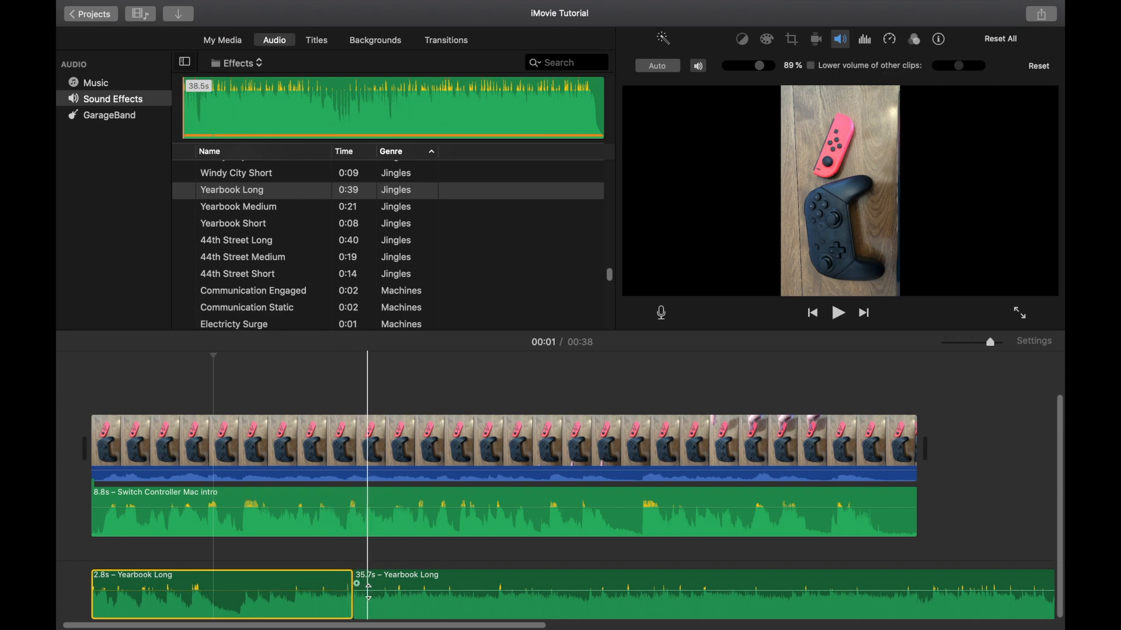
mouse_move(369, 586)
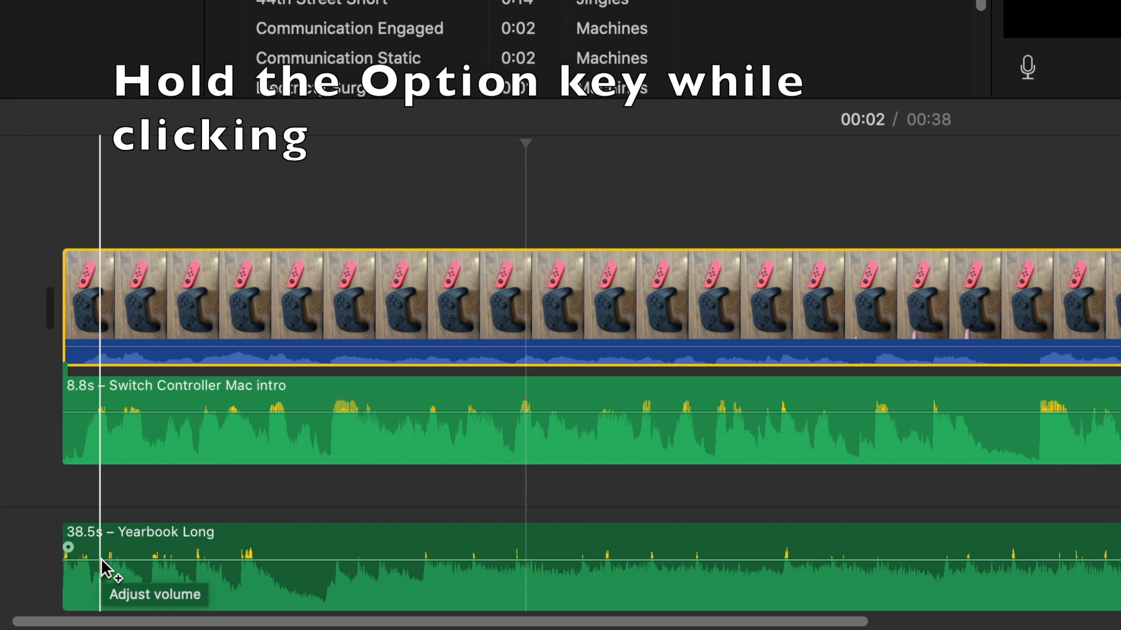
left_click(100, 560)
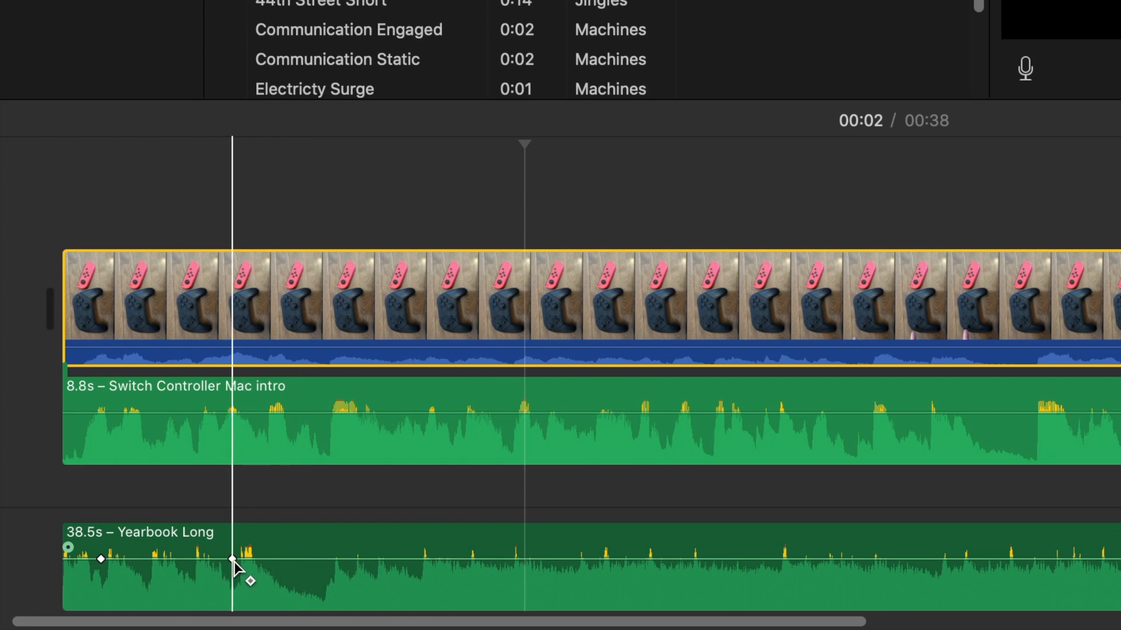
Drag the music's later keyframe down from 89% to a lower level
left_click_drag(233, 561, 232, 568)
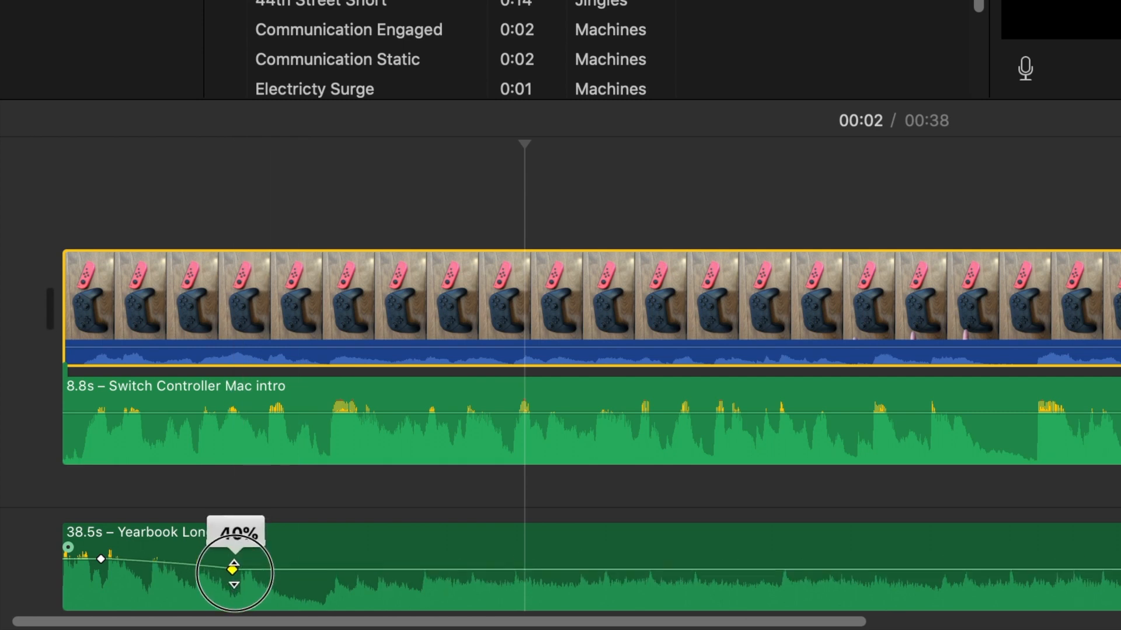
left_click_drag(233, 567, 236, 560)
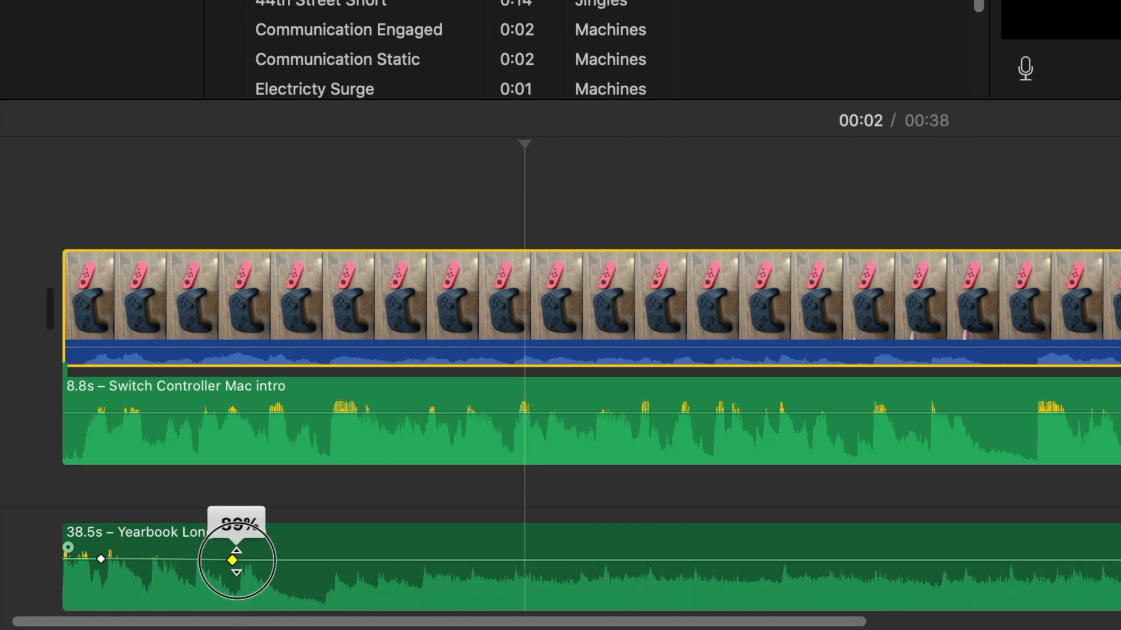
left_click_drag(236, 559, 232, 577)
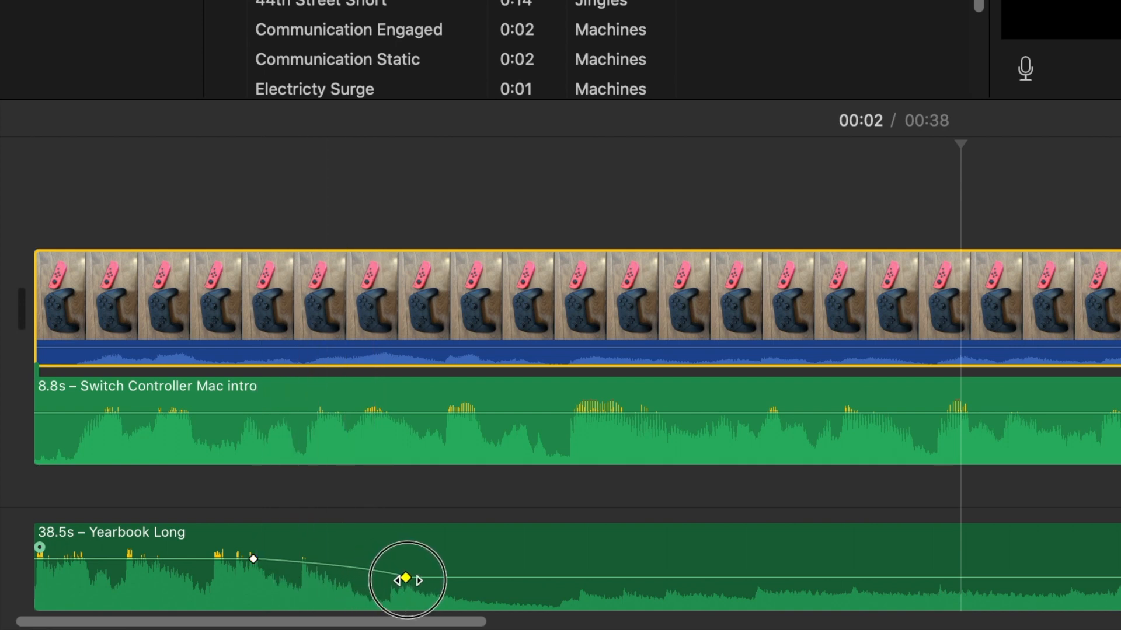
Slide Yearbook Long's low-volume keyframes later so the fade ends near the video's end
left_click_drag(404, 579, 544, 577)
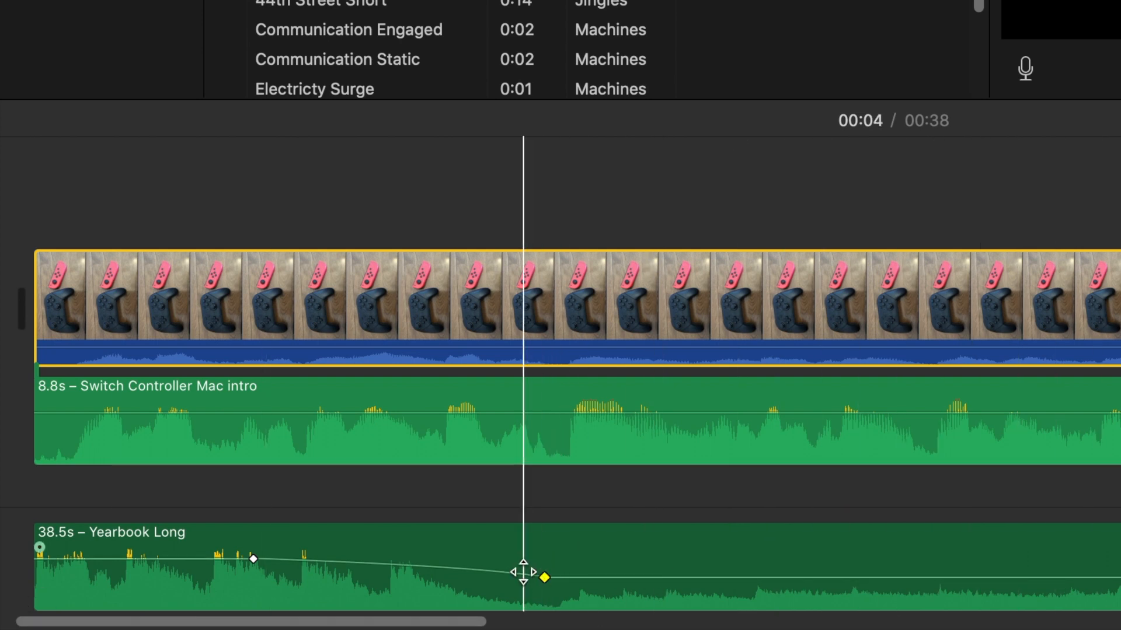
left_click_drag(544, 577, 665, 572)
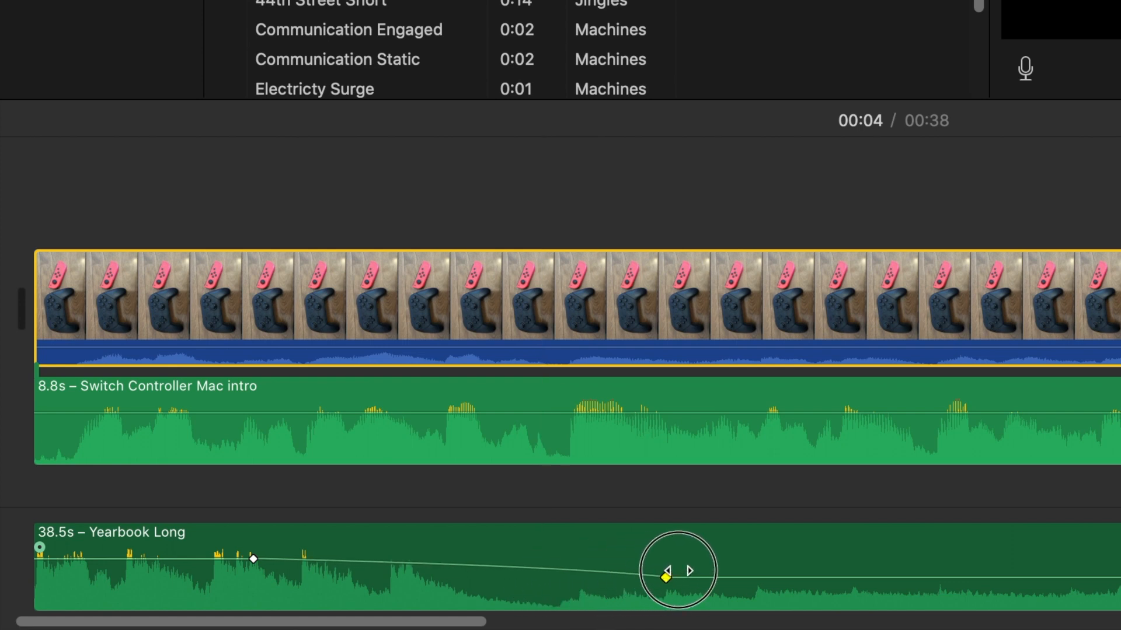
left_click_drag(665, 572, 836, 577)
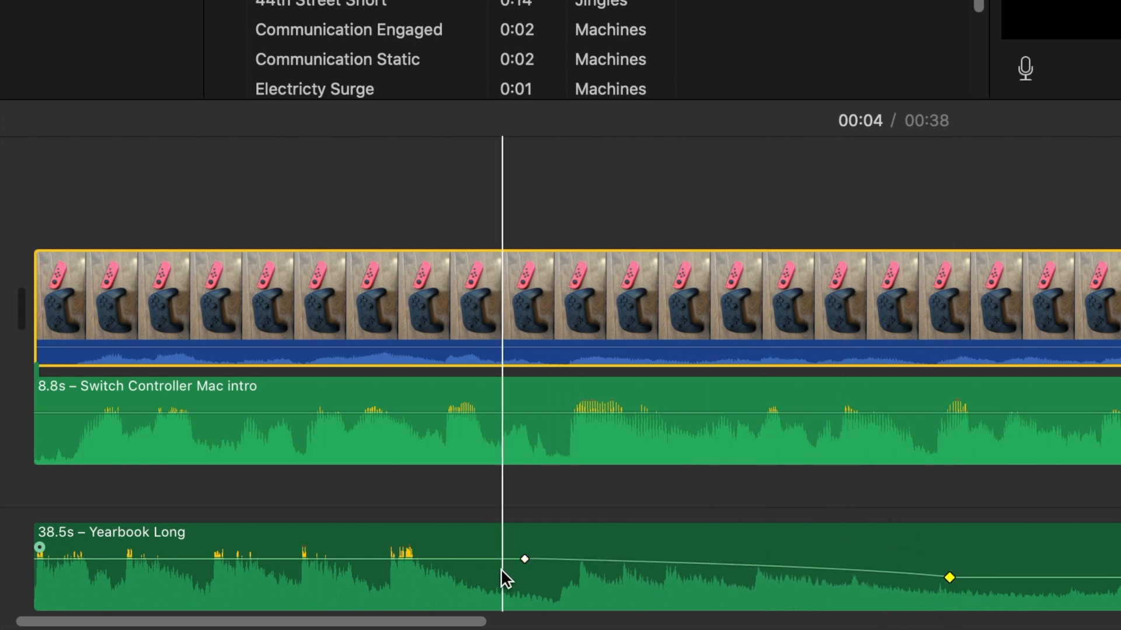
left_click_drag(524, 559, 524, 553)
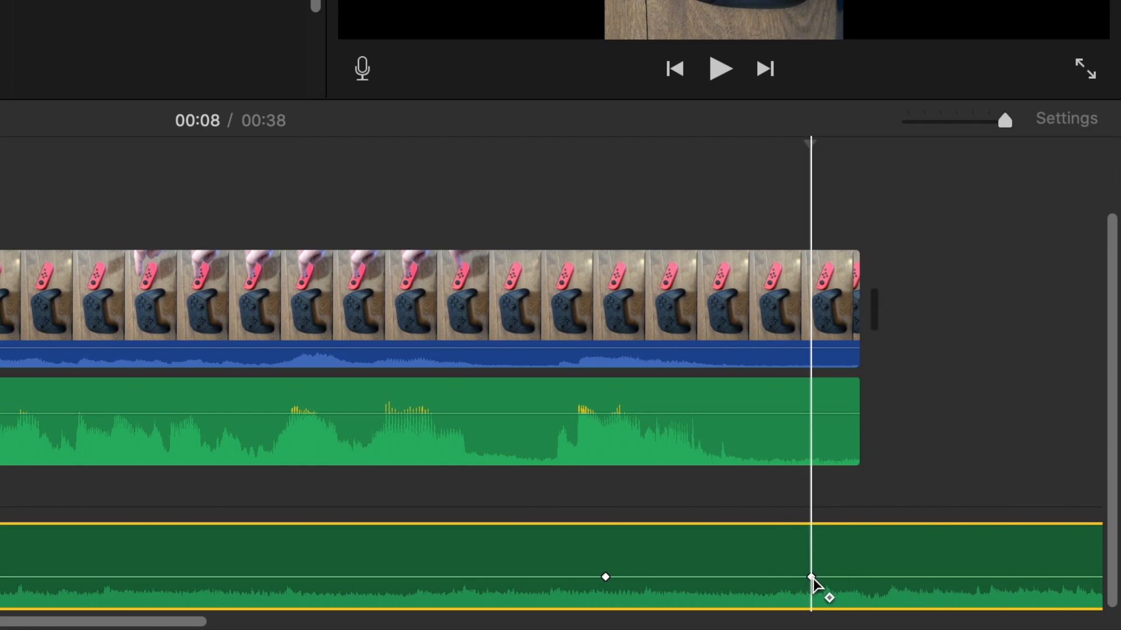
Raise the later keyframe back to the normal level and move the playhead before the rise
left_click_drag(812, 577, 811, 549)
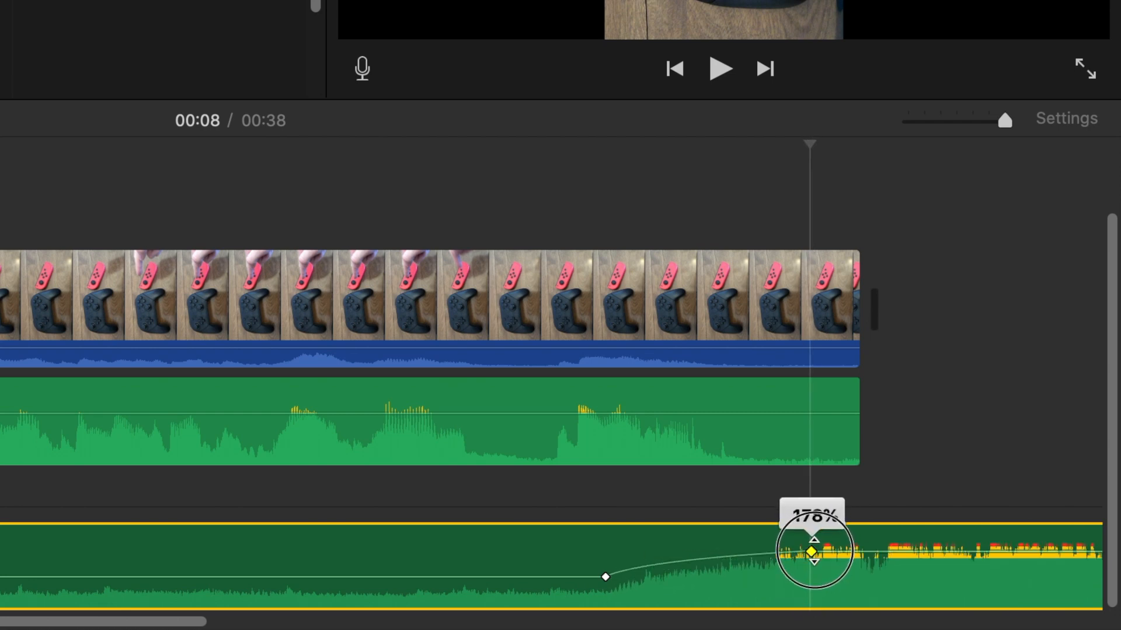
left_click_drag(811, 551, 811, 557)
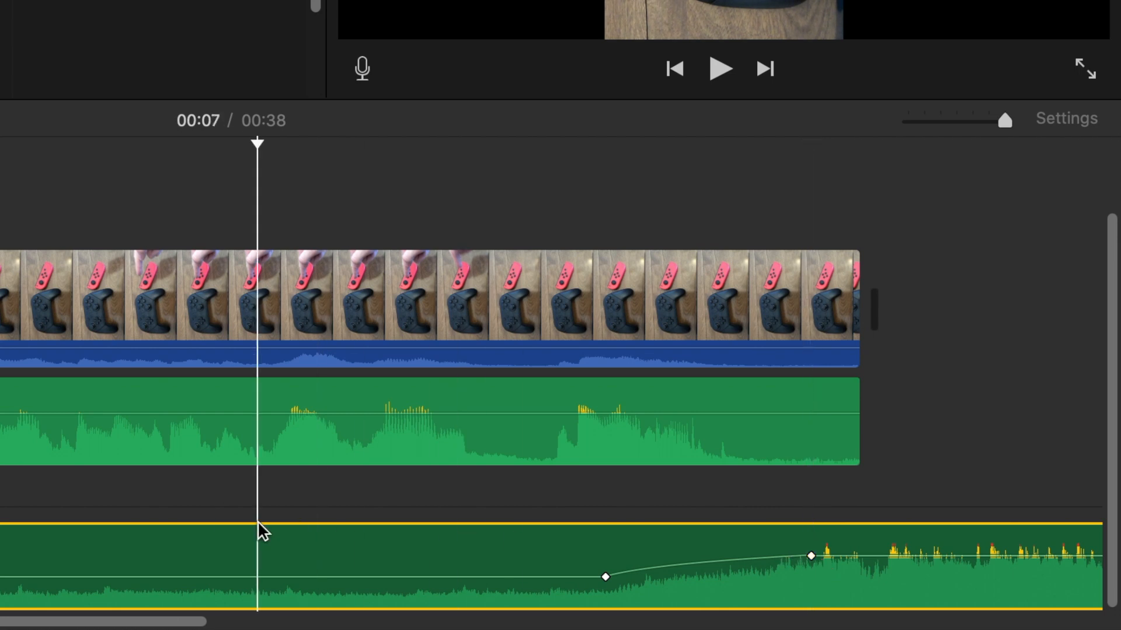
left_click(720, 69)
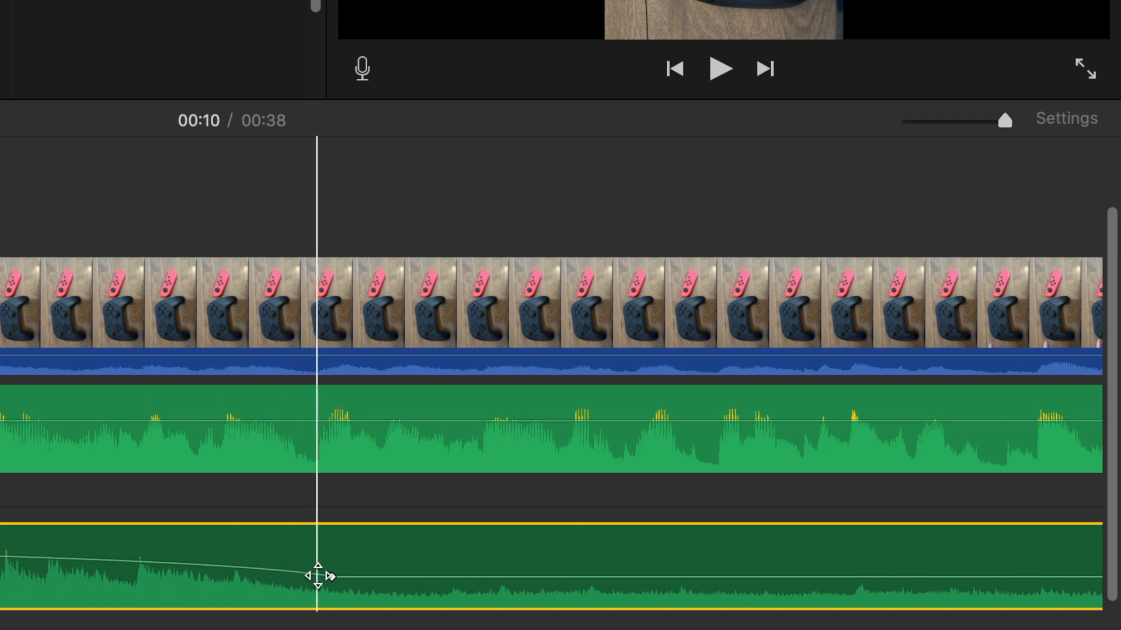
left_click(318, 577)
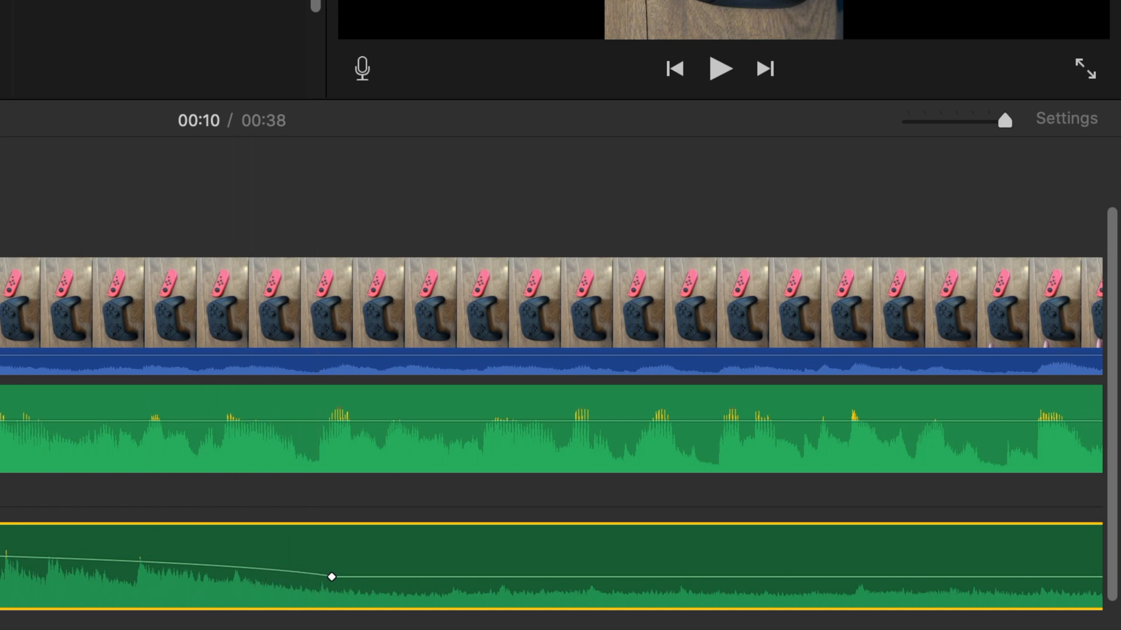